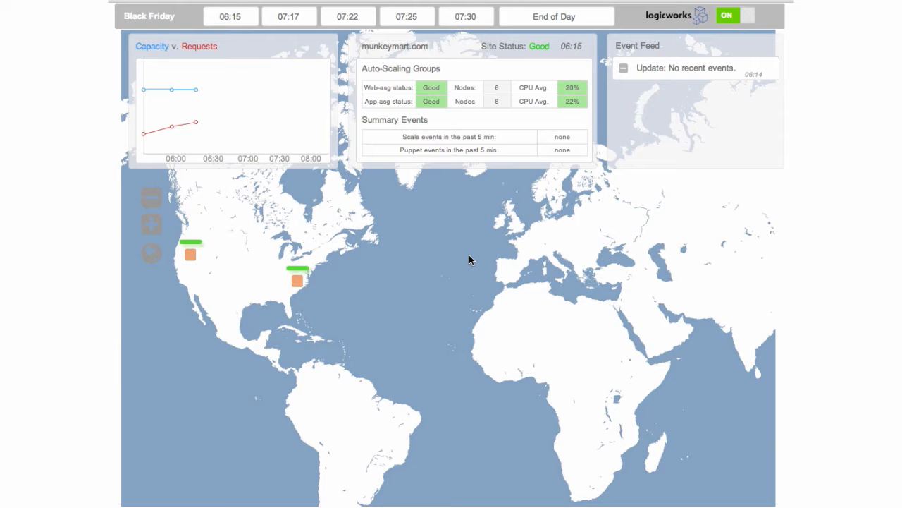
mouse_move(289, 316)
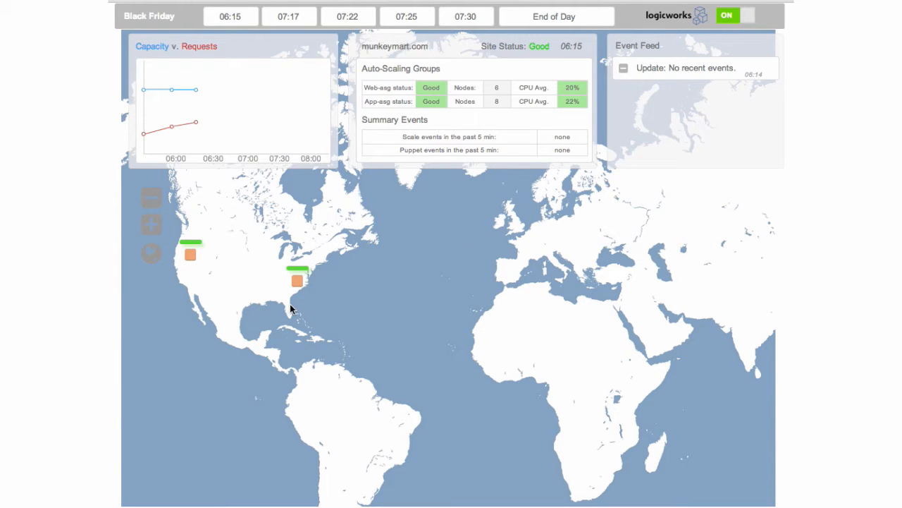
mouse_move(294, 307)
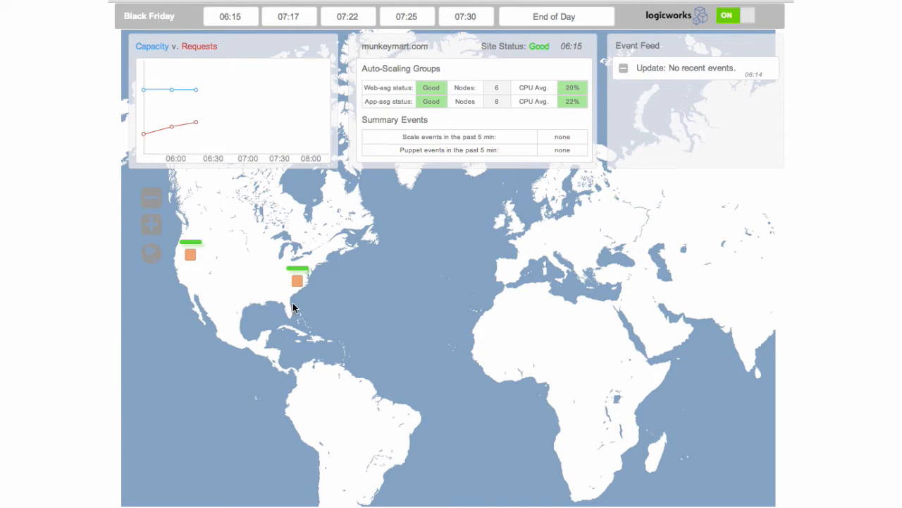
mouse_move(151, 200)
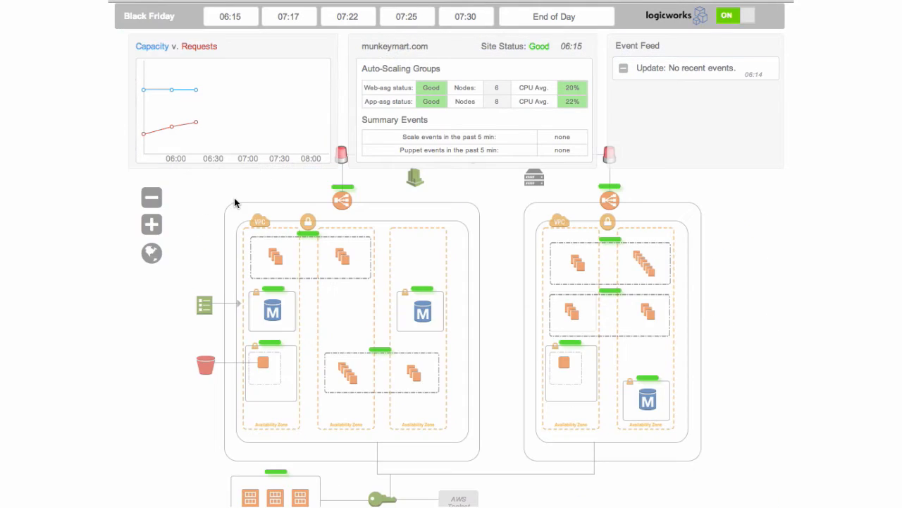
mouse_move(305, 395)
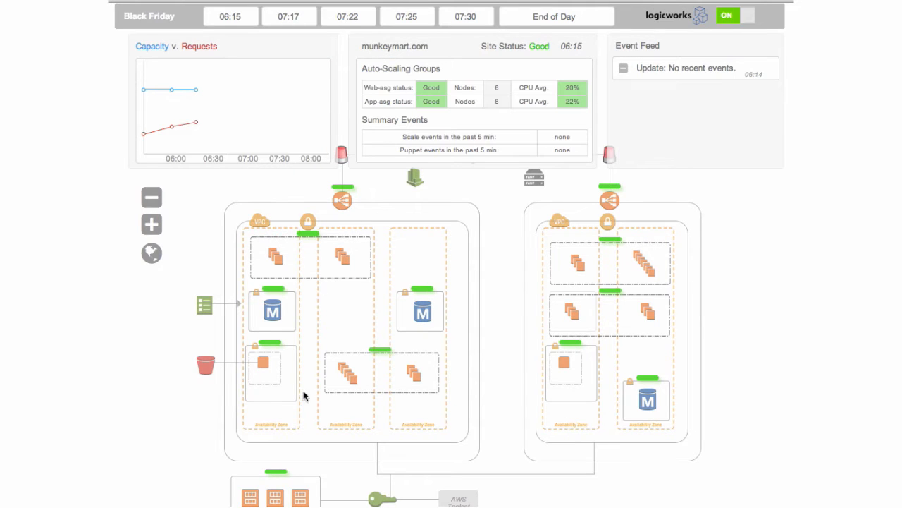
mouse_move(528, 374)
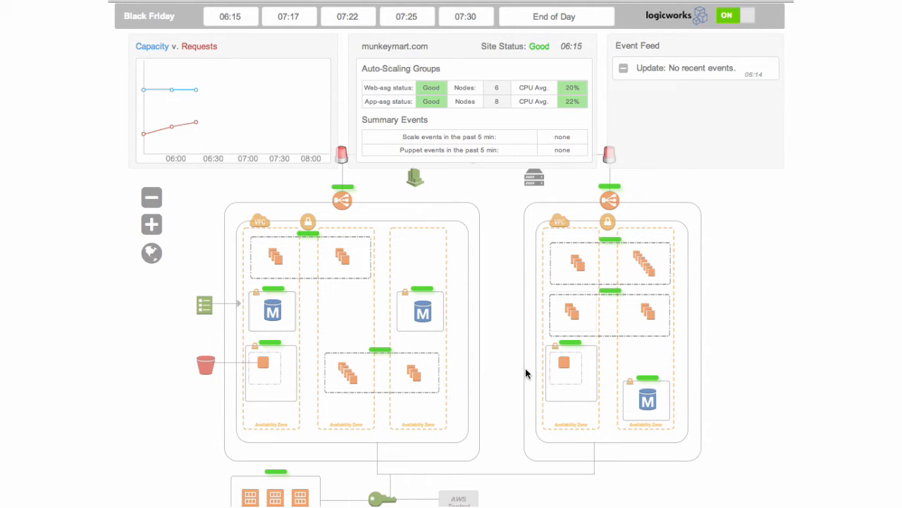
mouse_move(479, 363)
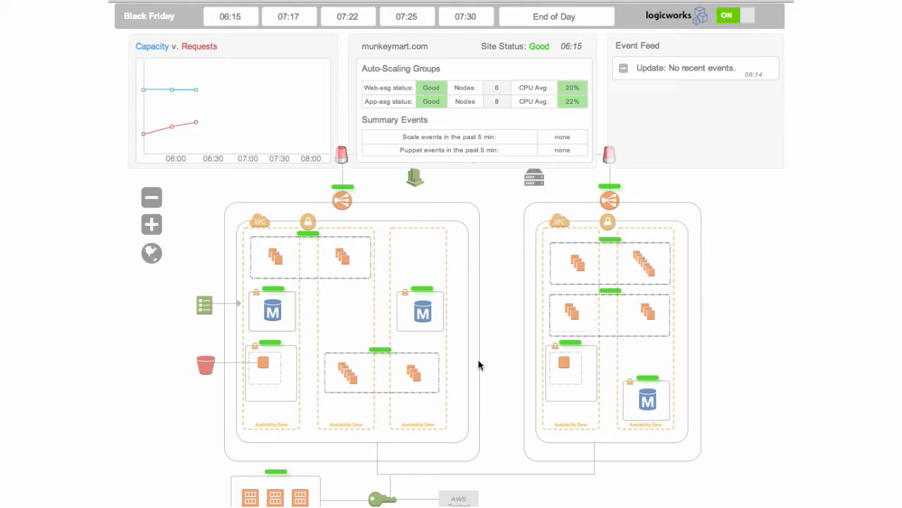
mouse_move(581, 338)
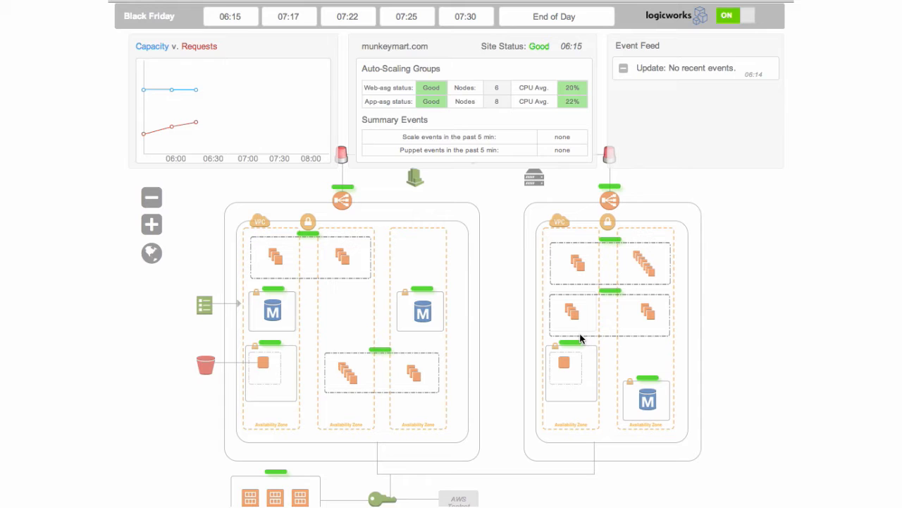
mouse_move(696, 217)
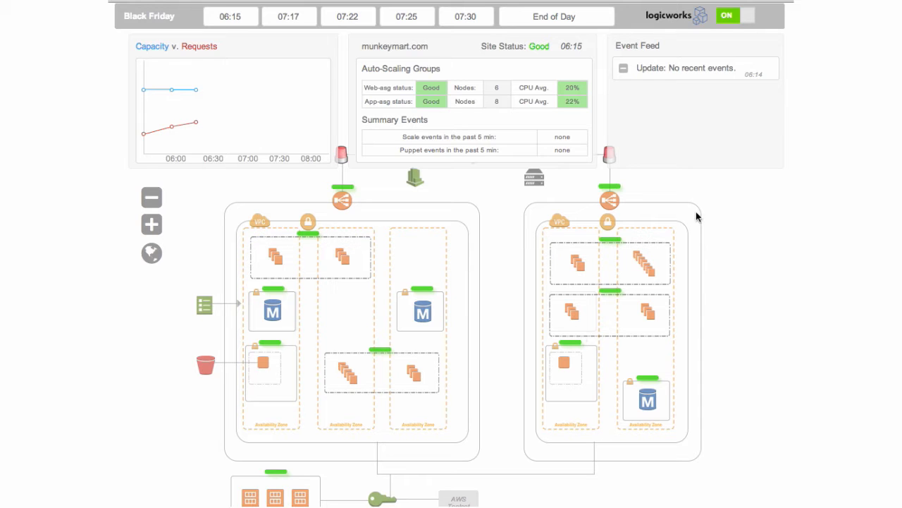
mouse_move(564, 340)
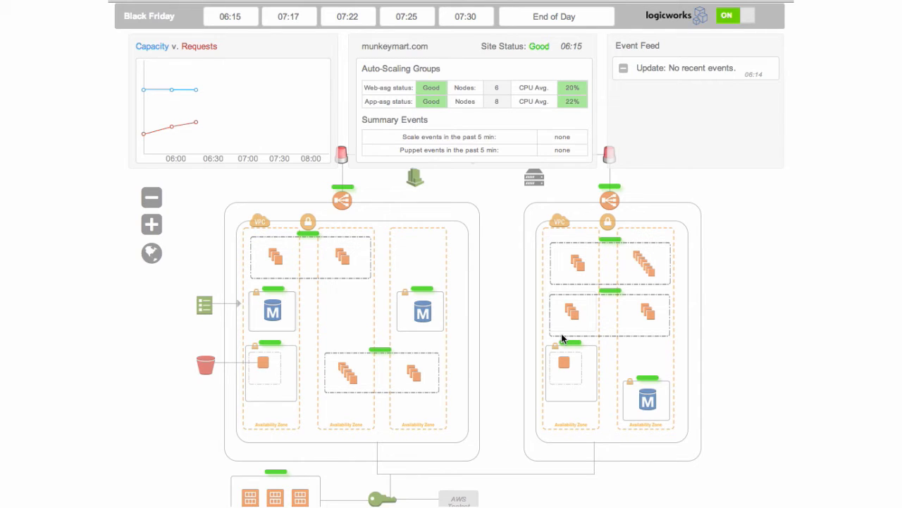
mouse_move(338, 279)
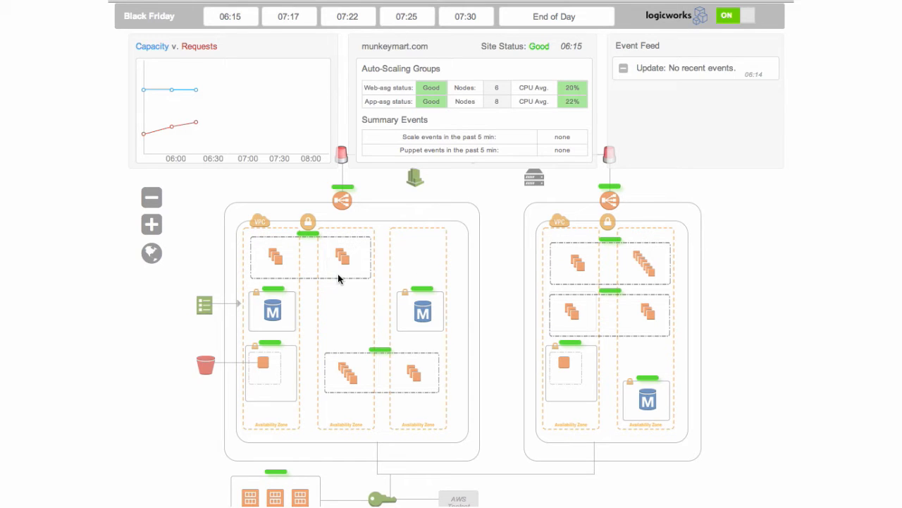
mouse_move(208, 259)
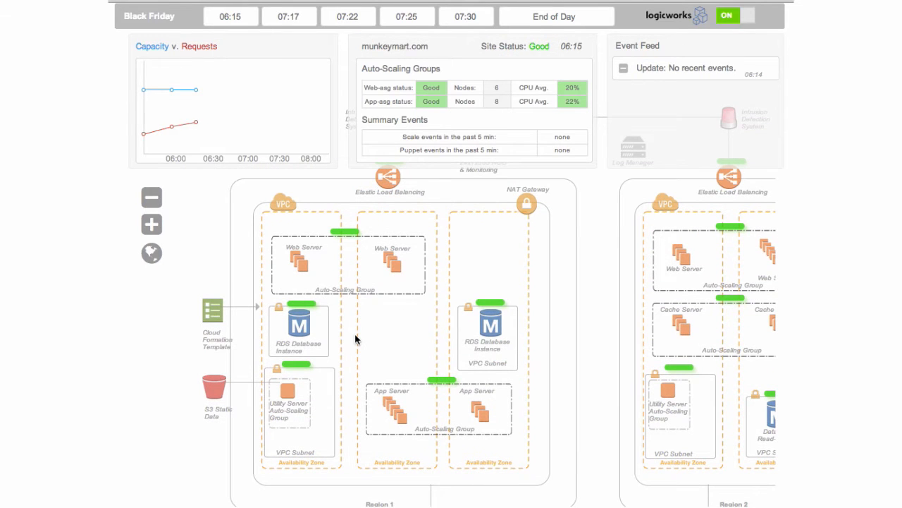
mouse_move(443, 318)
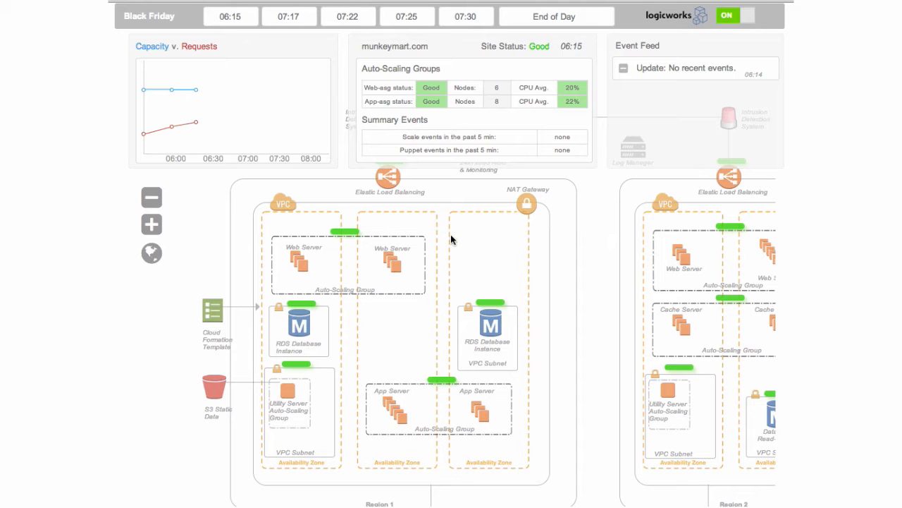
mouse_move(292, 316)
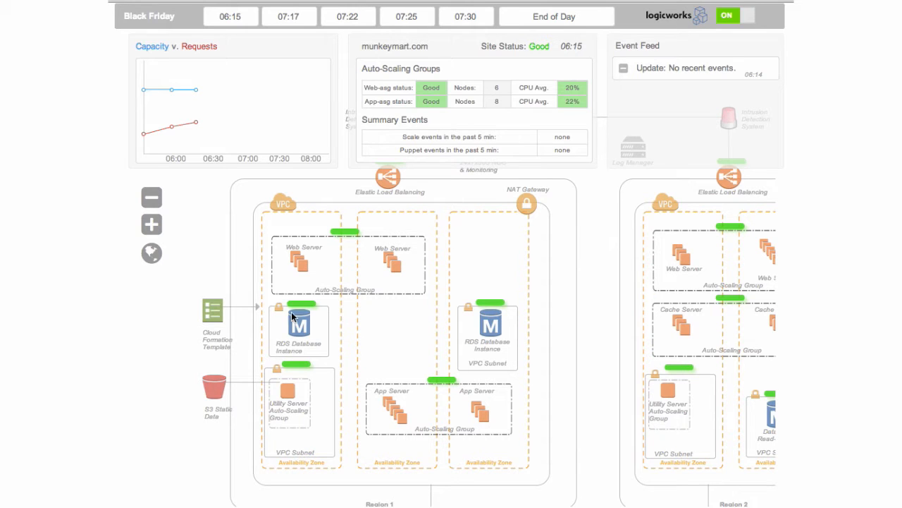
mouse_move(437, 398)
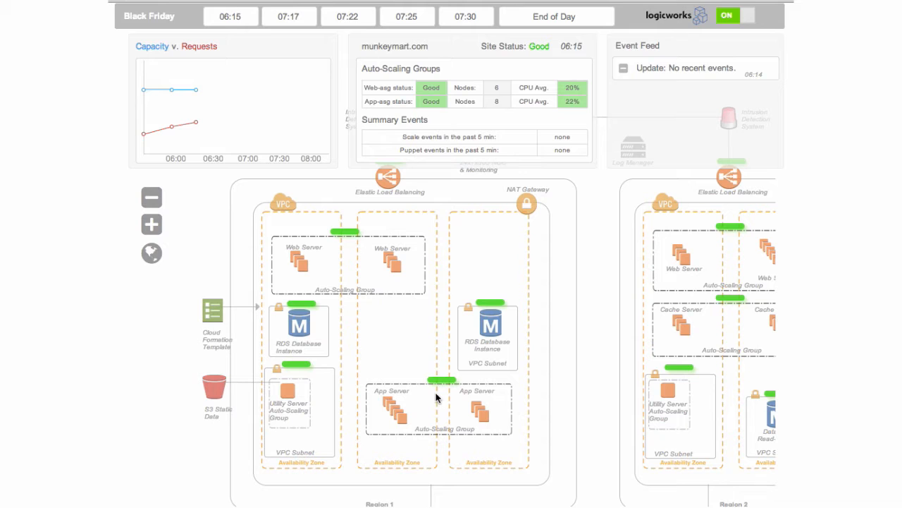
mouse_move(414, 290)
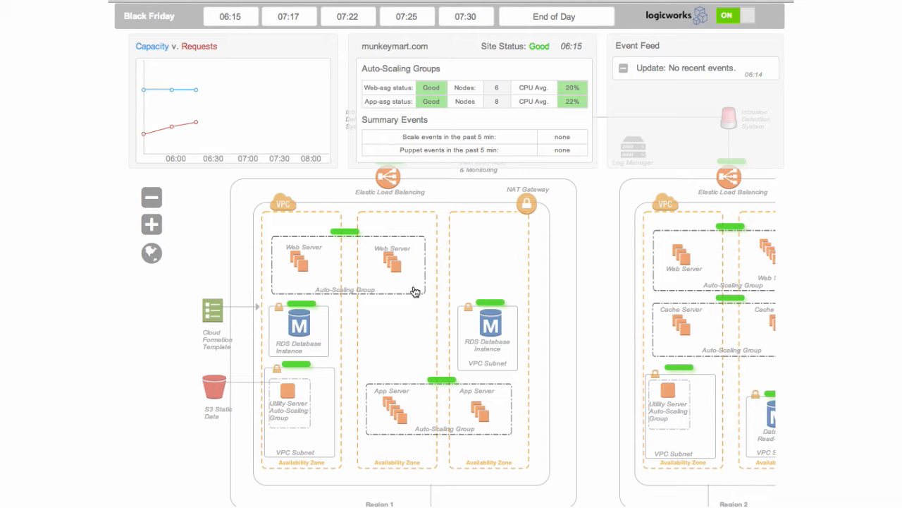
mouse_move(489, 489)
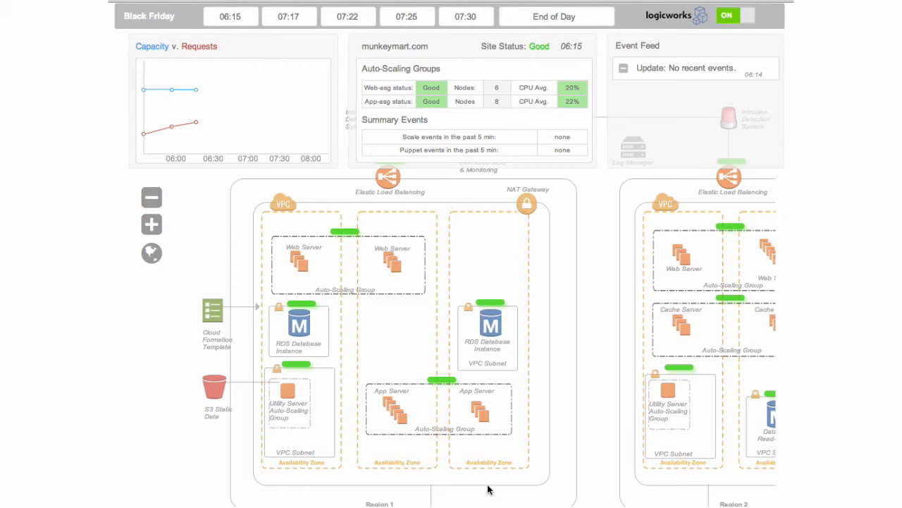
mouse_move(395, 335)
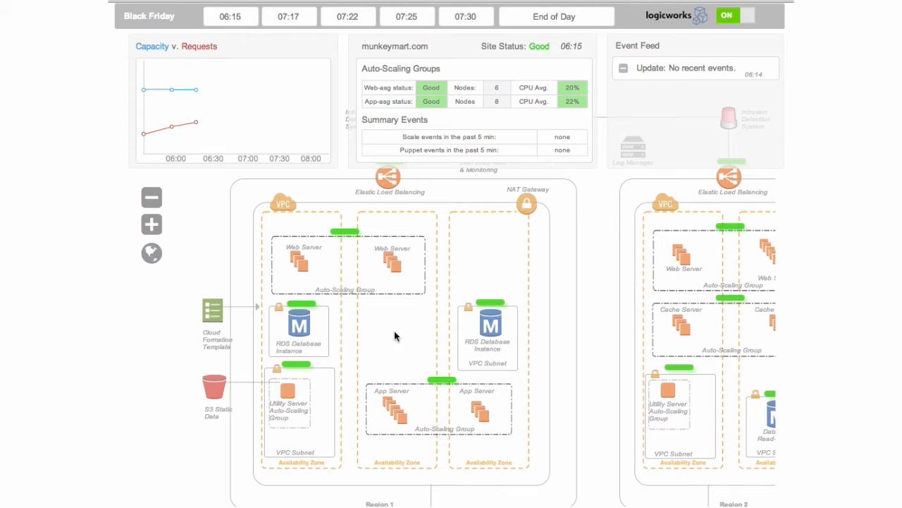
mouse_move(384, 334)
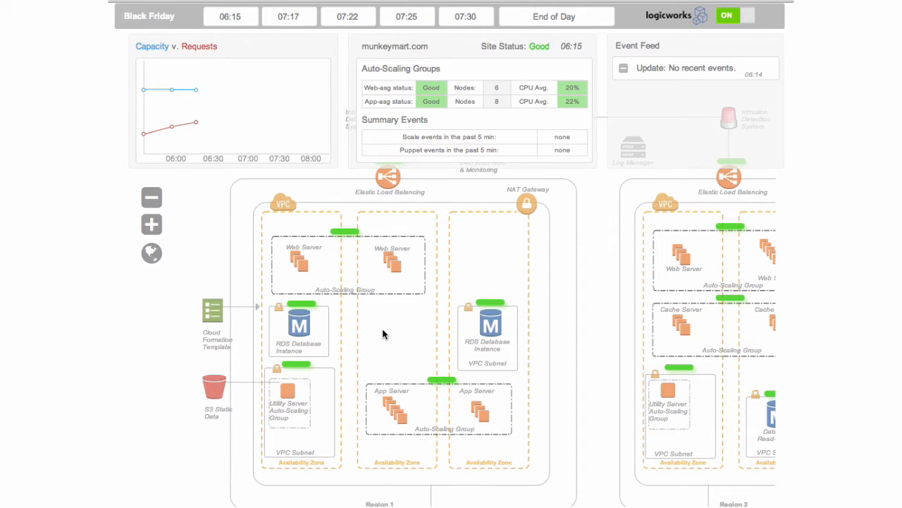
mouse_move(393, 316)
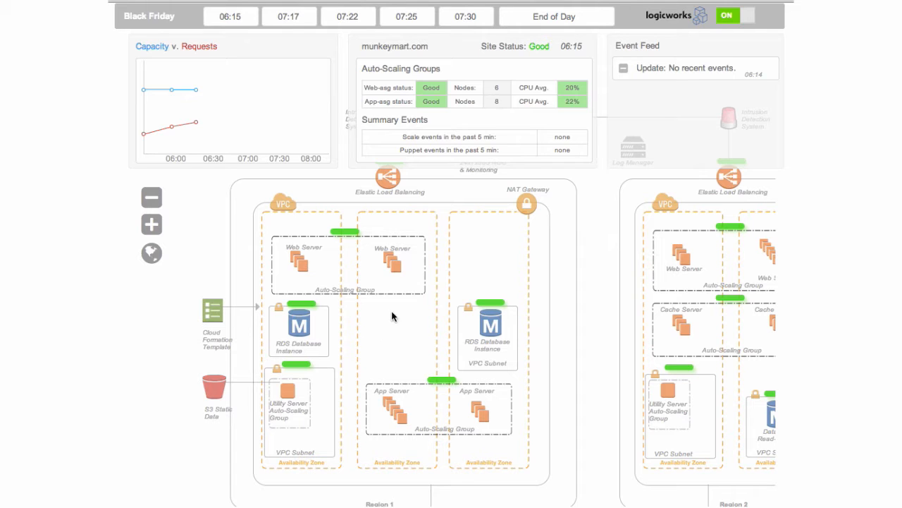
mouse_move(384, 378)
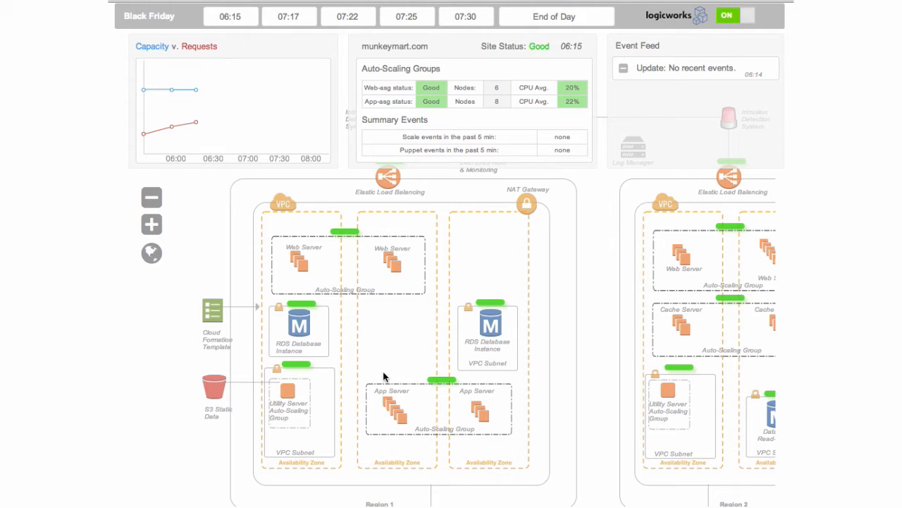
mouse_move(481, 403)
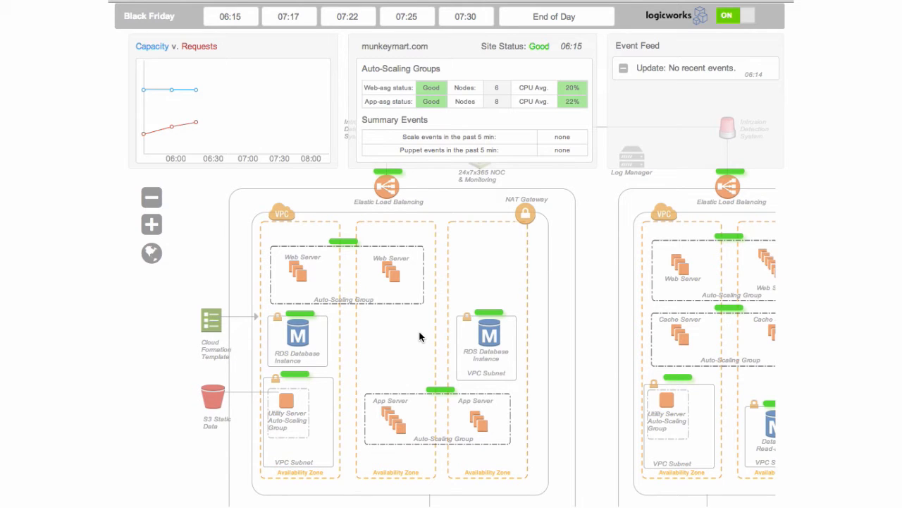
mouse_move(196, 299)
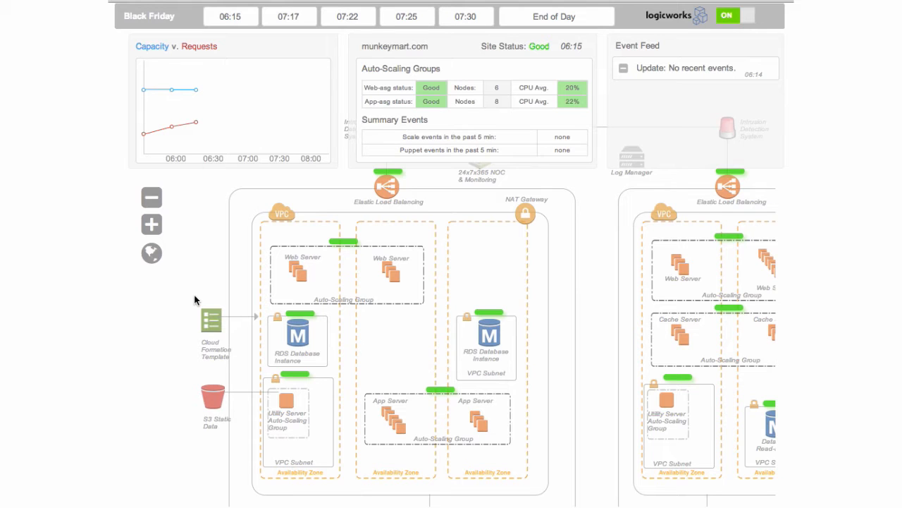
mouse_move(355, 200)
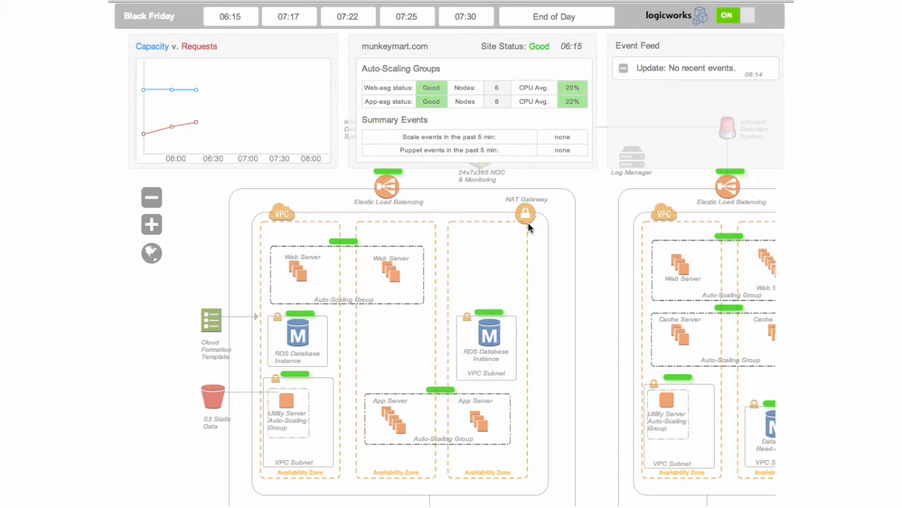
mouse_move(415, 358)
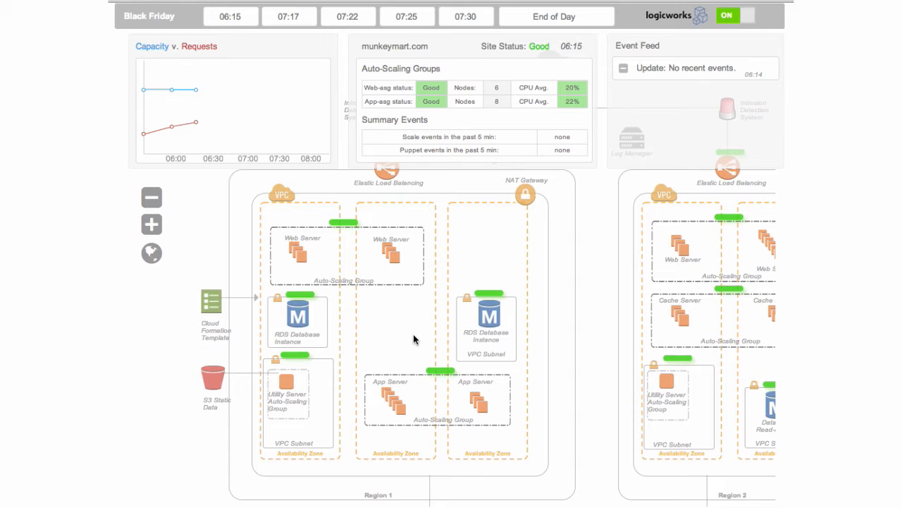
mouse_move(353, 363)
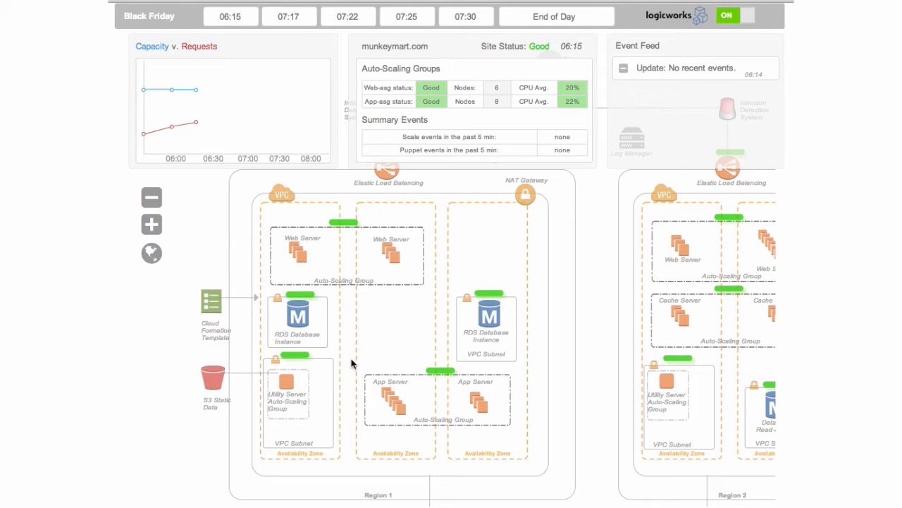
mouse_move(392, 371)
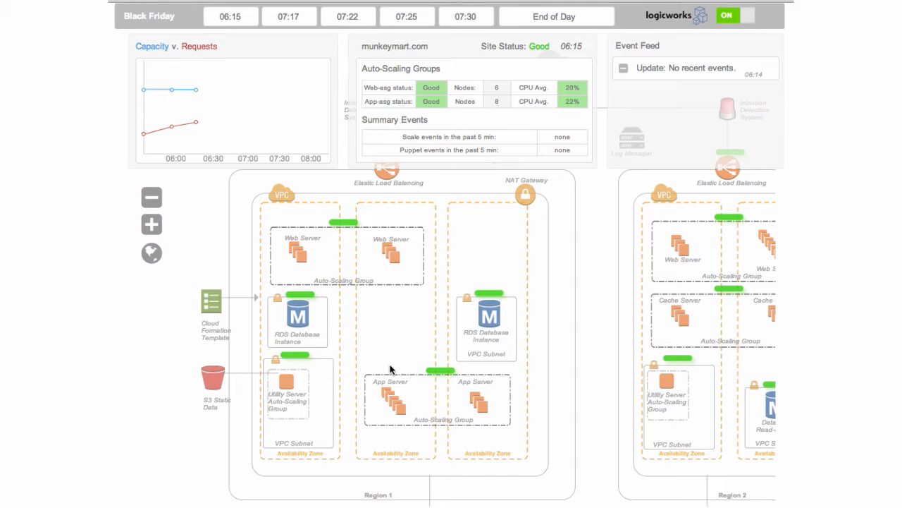
click(390, 356)
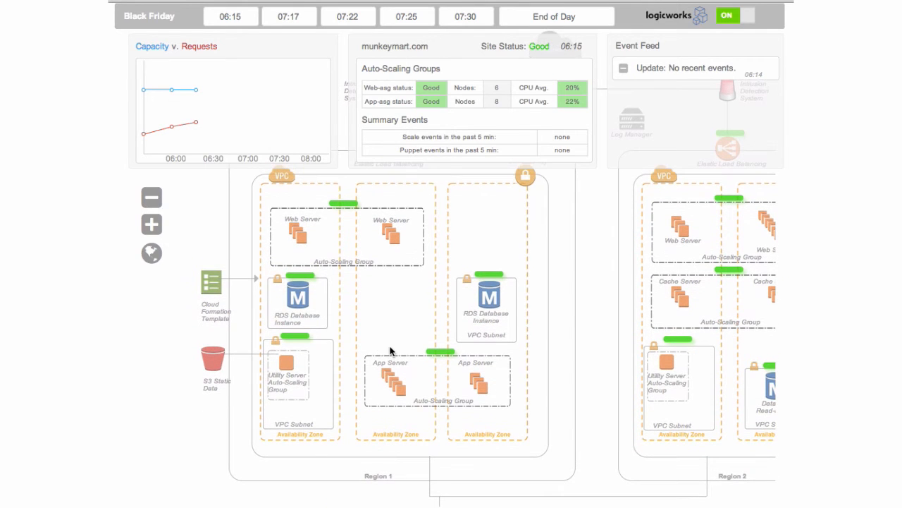
mouse_move(340, 268)
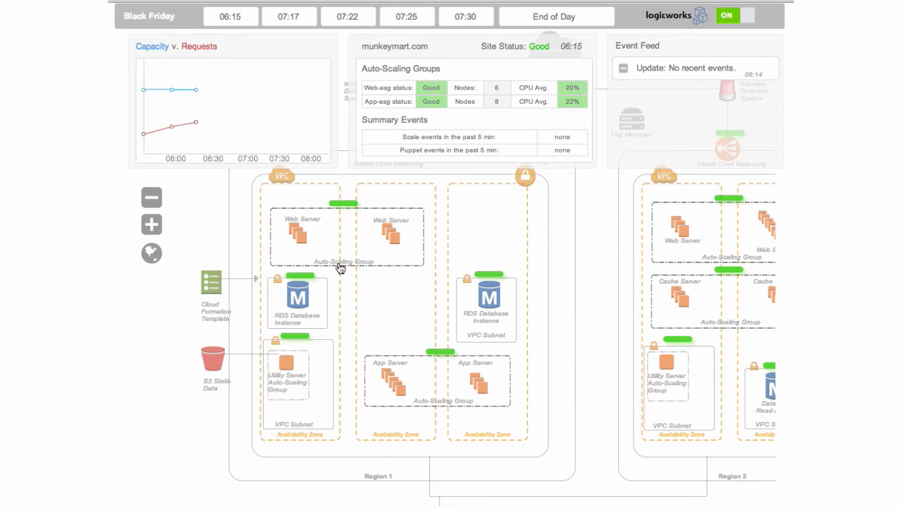
mouse_move(358, 267)
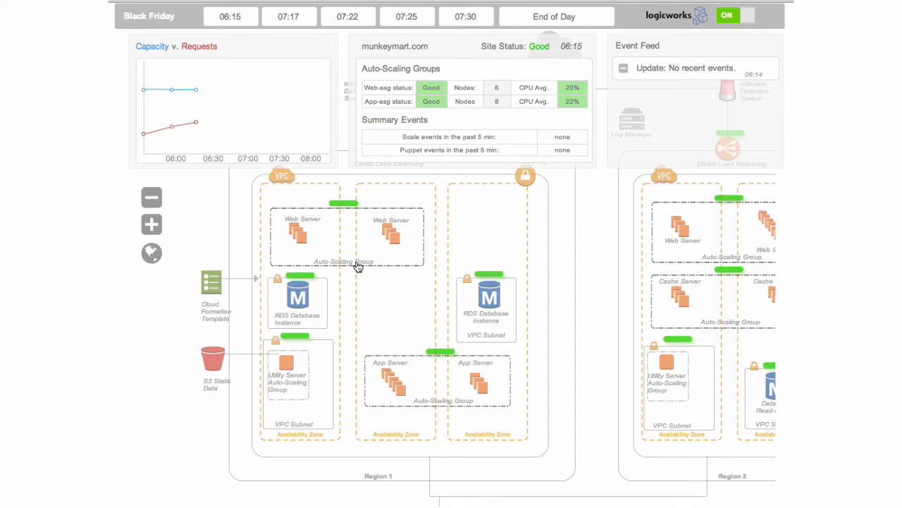
mouse_move(288, 352)
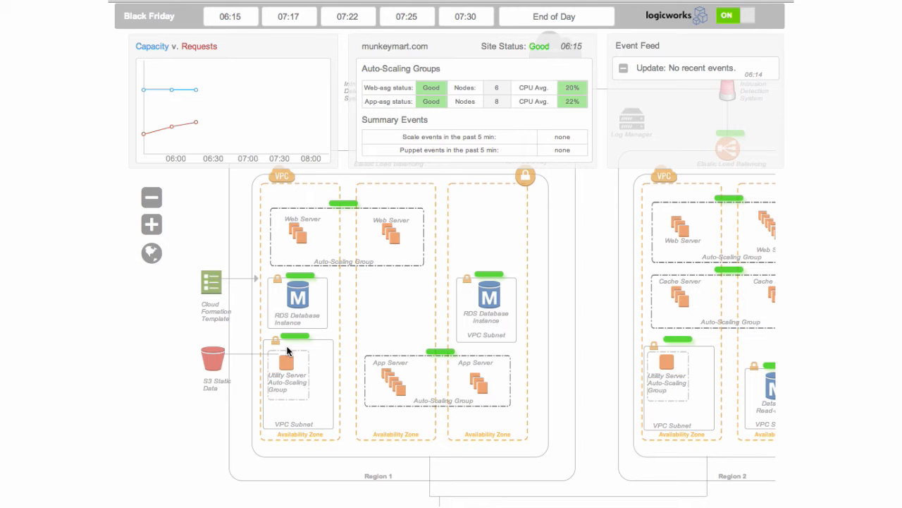
mouse_move(257, 356)
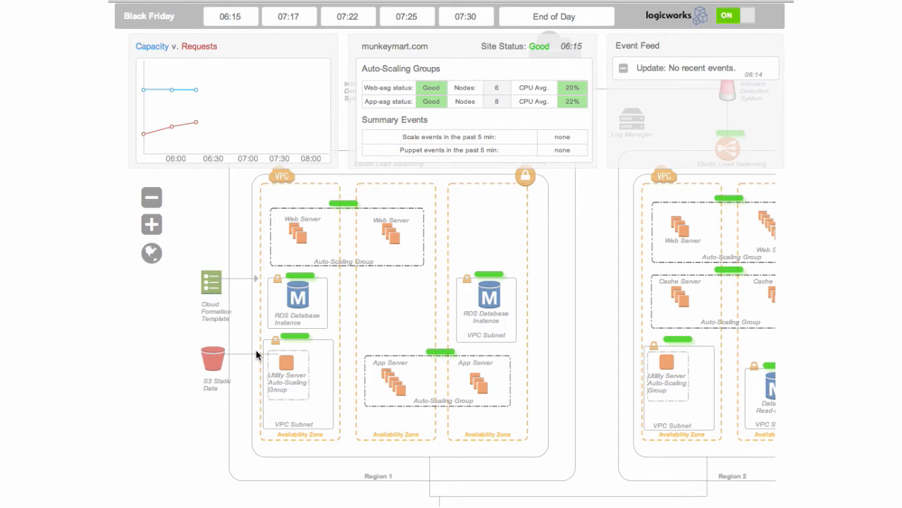
mouse_move(291, 337)
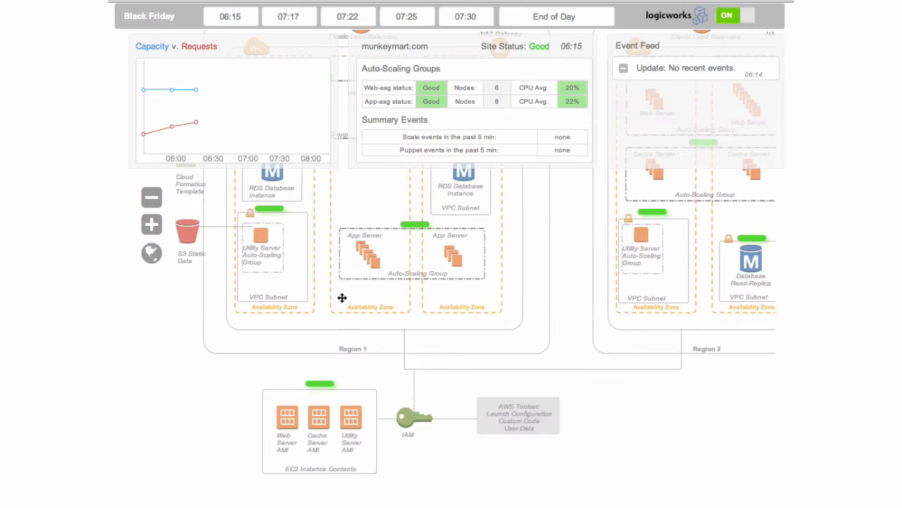
mouse_move(428, 445)
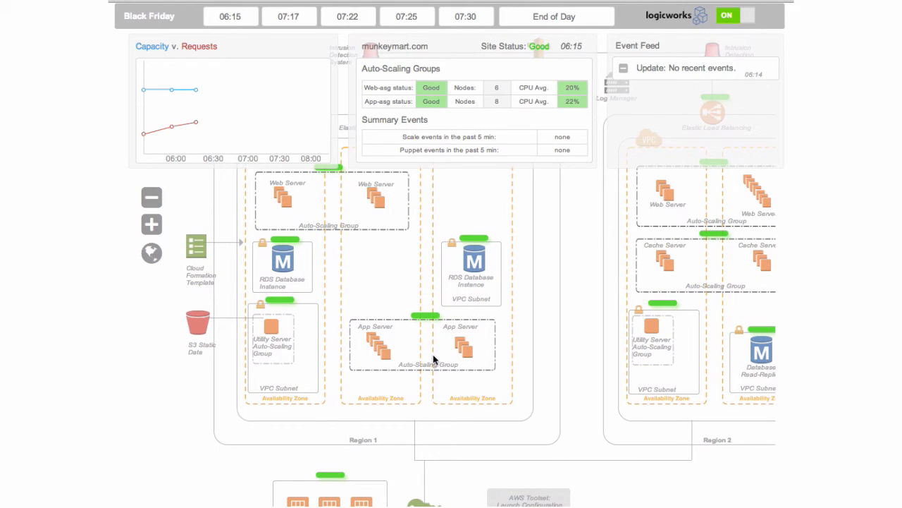
mouse_move(369, 315)
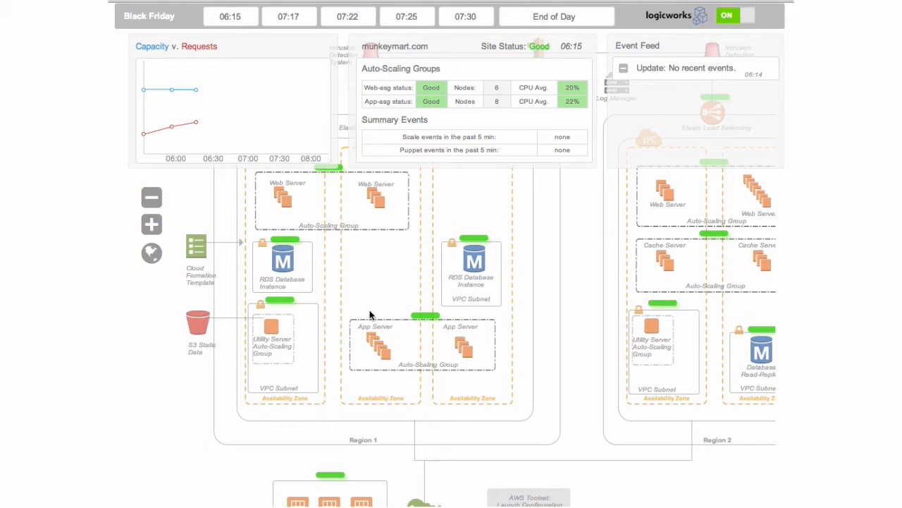
click(397, 399)
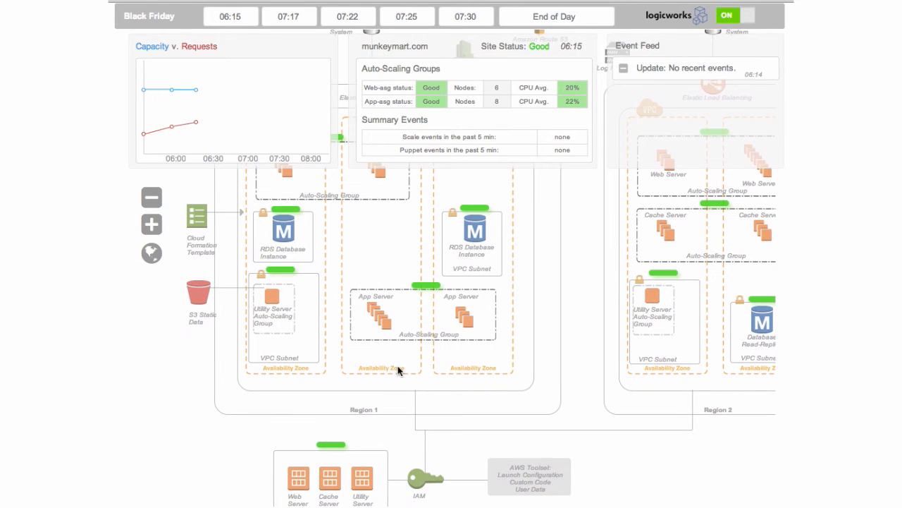
mouse_move(441, 350)
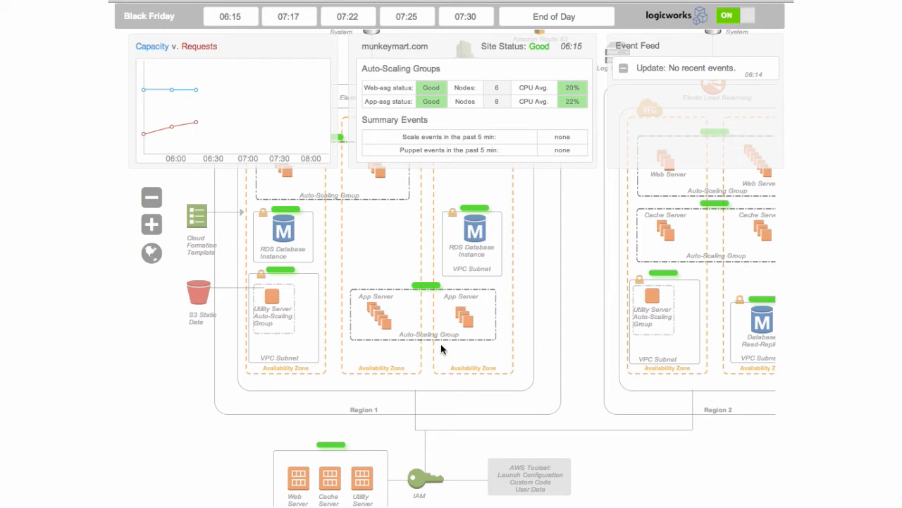
mouse_move(489, 353)
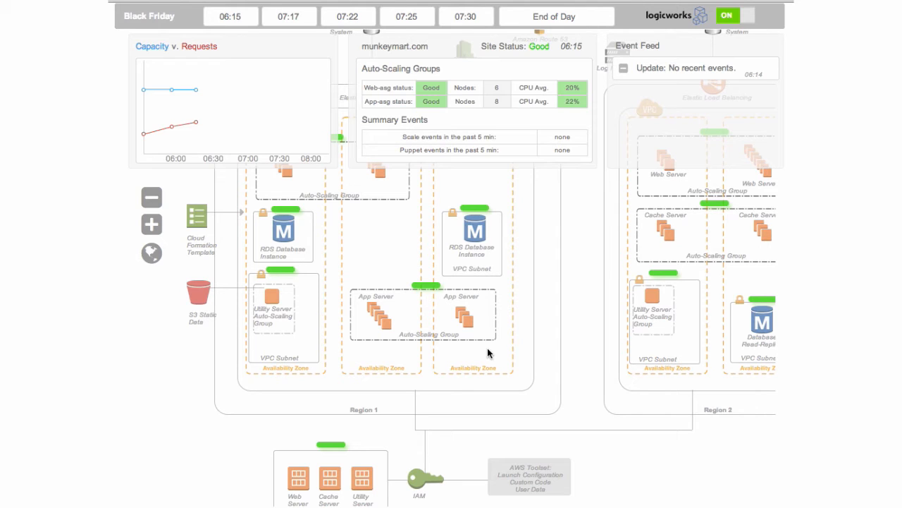
mouse_move(262, 319)
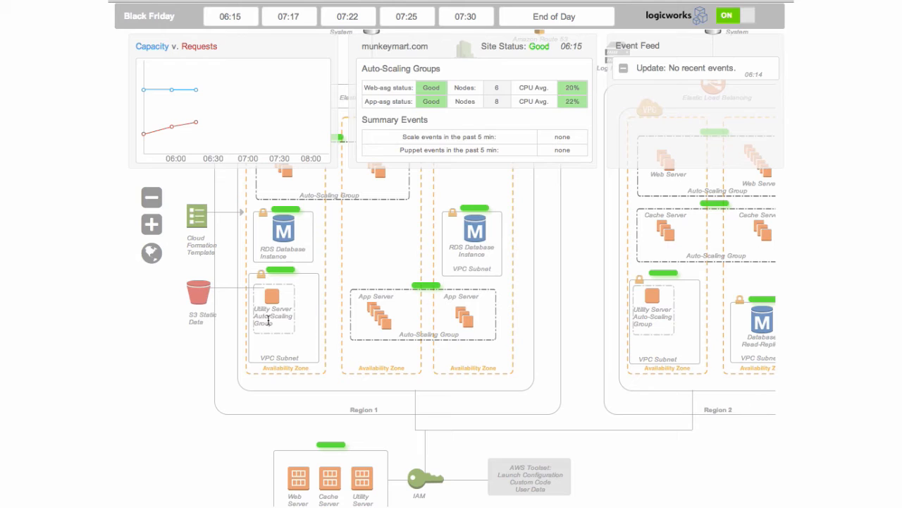
mouse_move(398, 325)
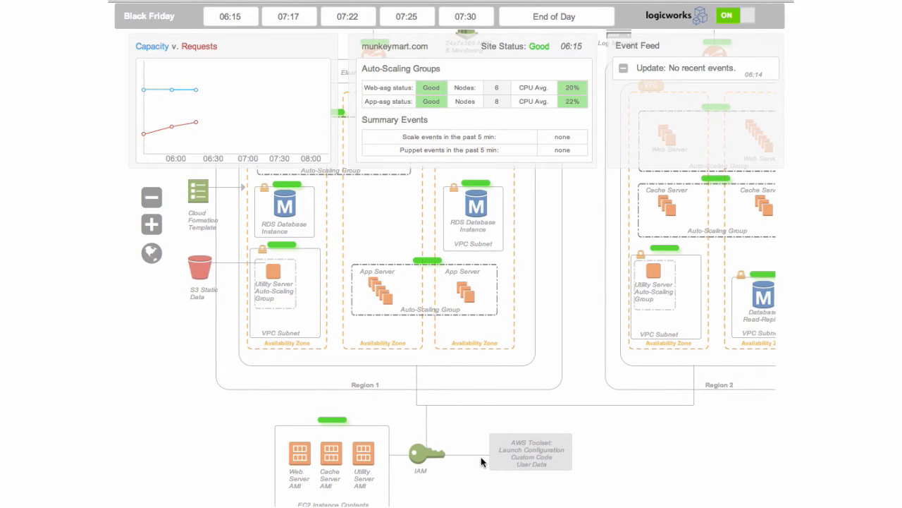
mouse_move(579, 463)
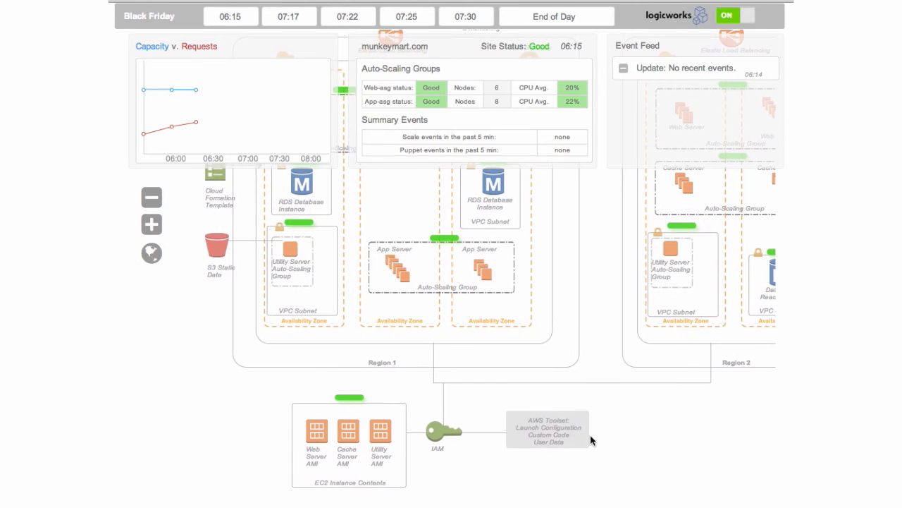
mouse_move(316, 434)
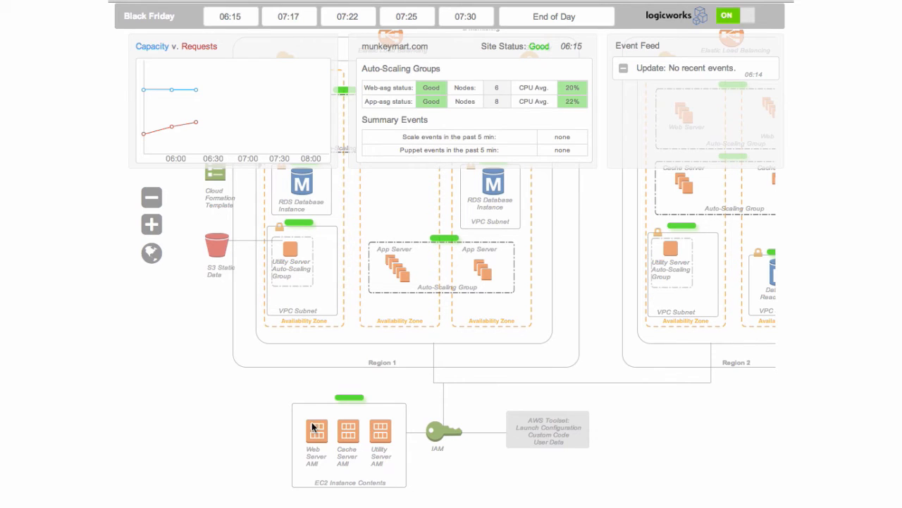
mouse_move(392, 314)
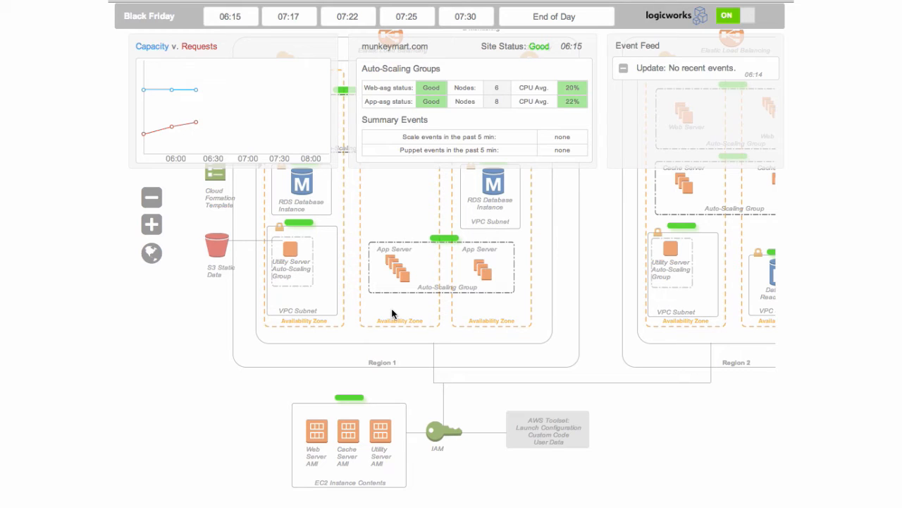
mouse_move(284, 428)
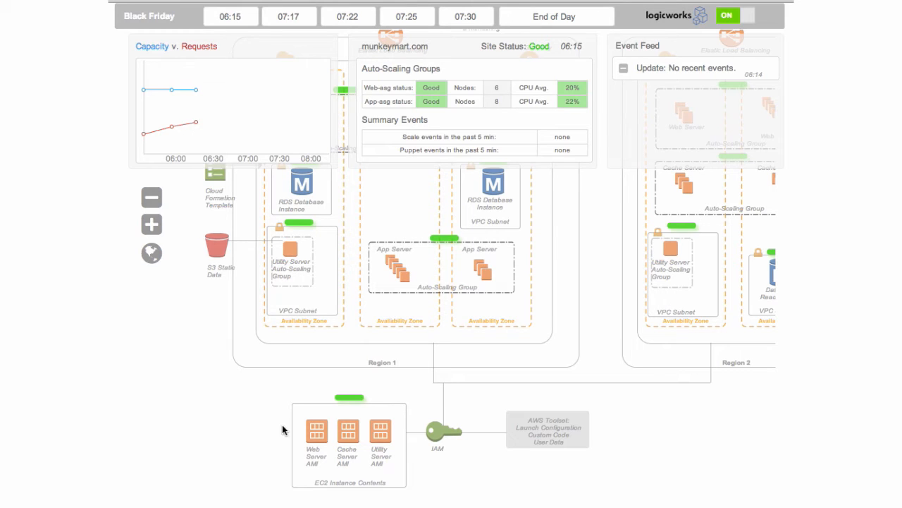
mouse_move(379, 372)
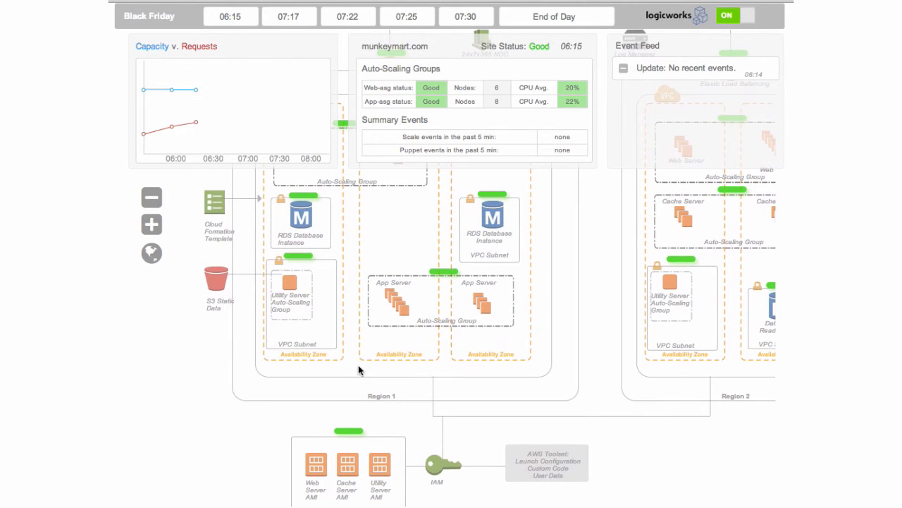
mouse_move(416, 285)
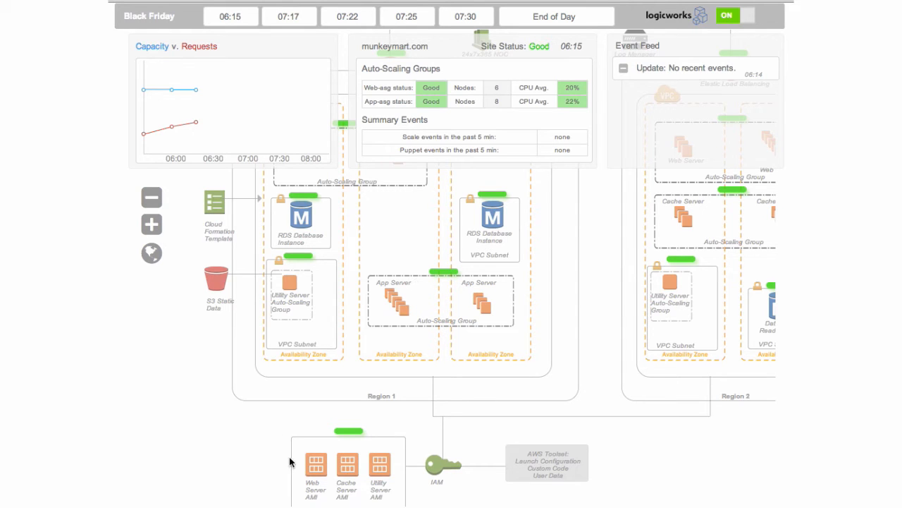
mouse_move(338, 483)
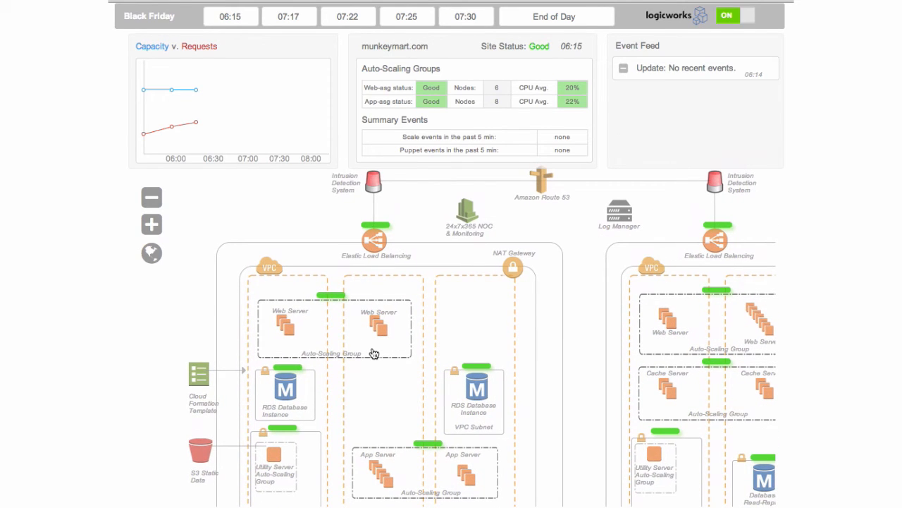
mouse_move(463, 267)
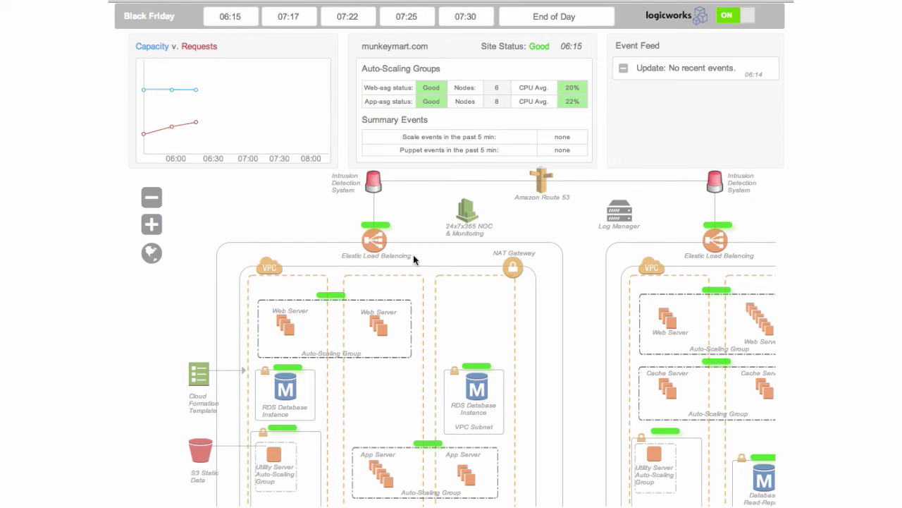
mouse_move(496, 245)
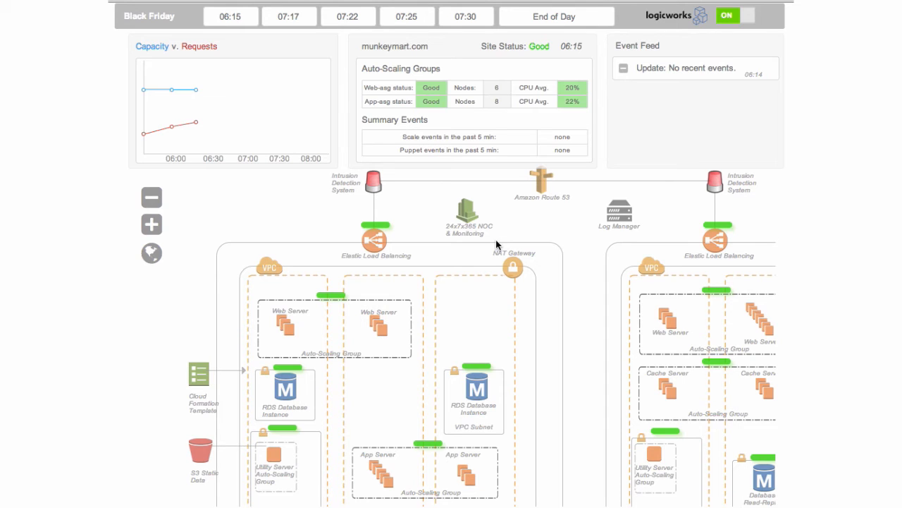
mouse_move(460, 302)
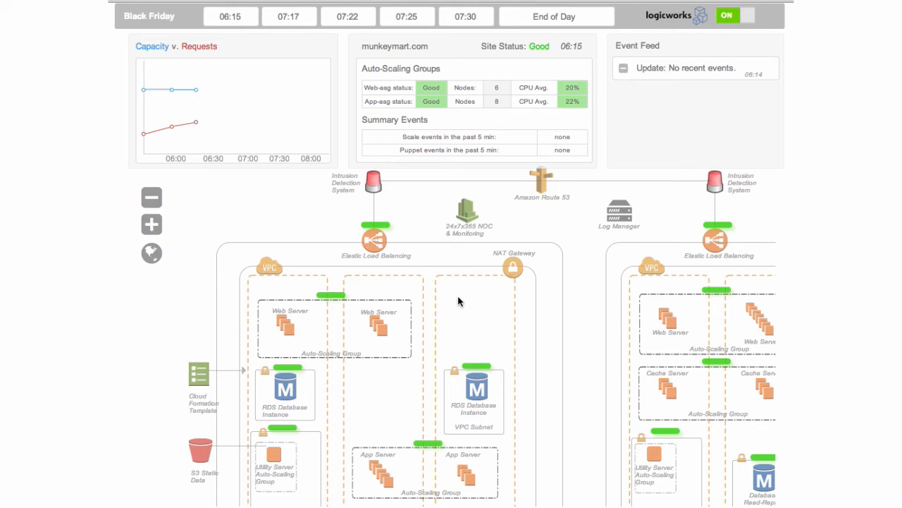
mouse_move(451, 426)
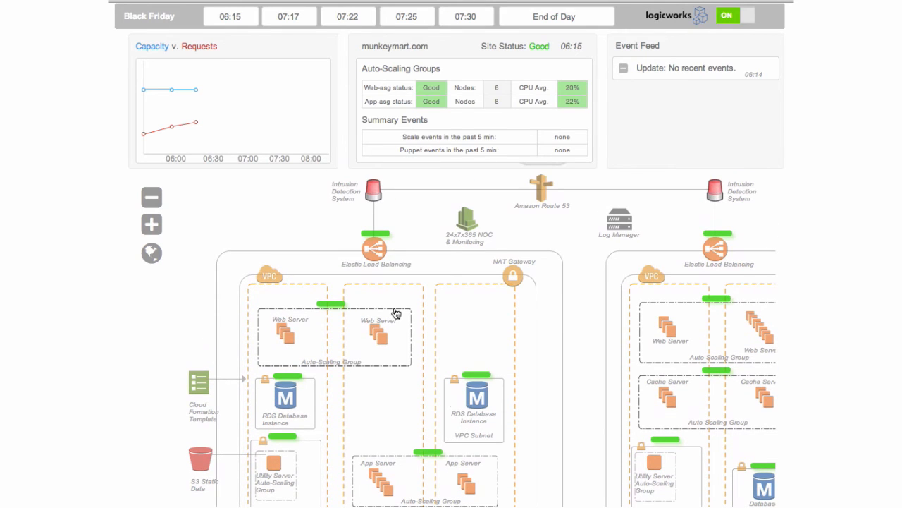
mouse_move(223, 216)
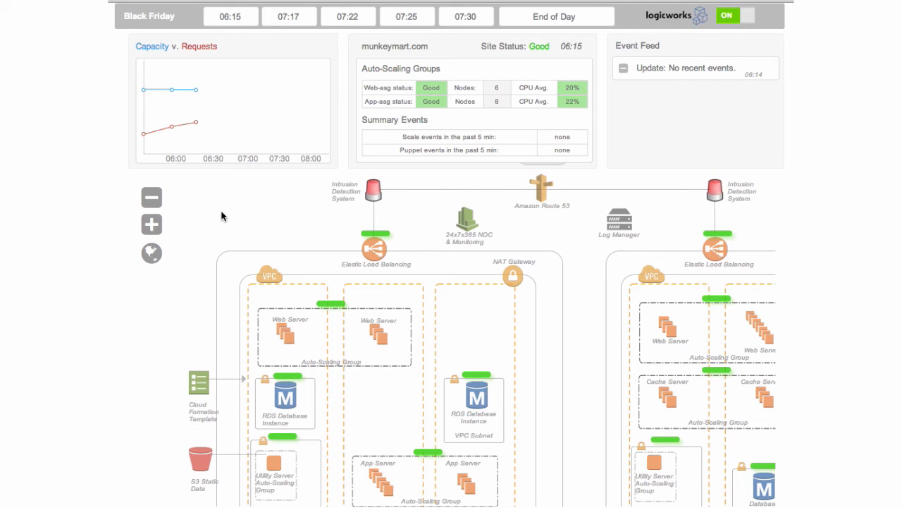
mouse_move(150, 93)
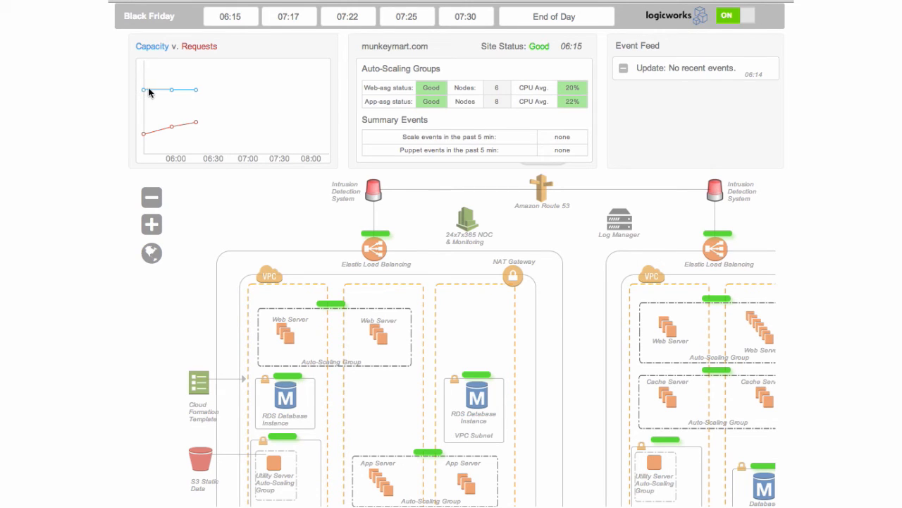
mouse_move(152, 122)
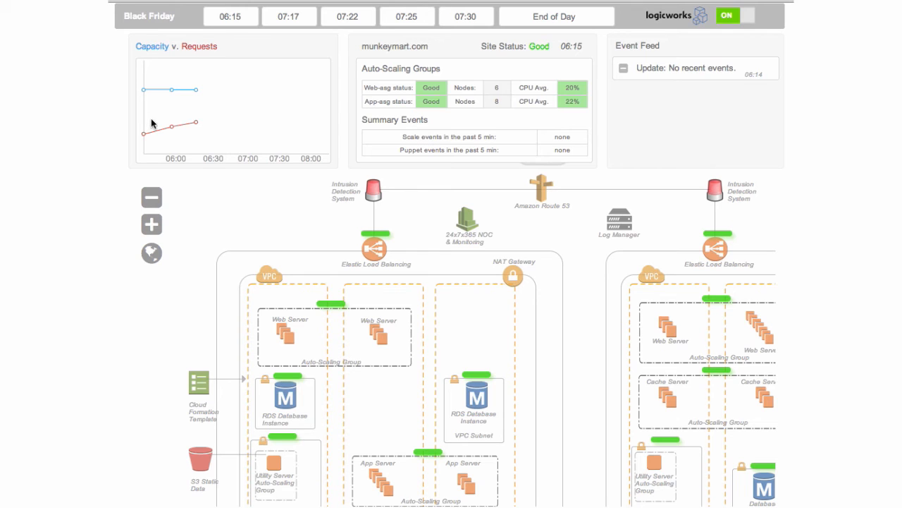
mouse_move(144, 97)
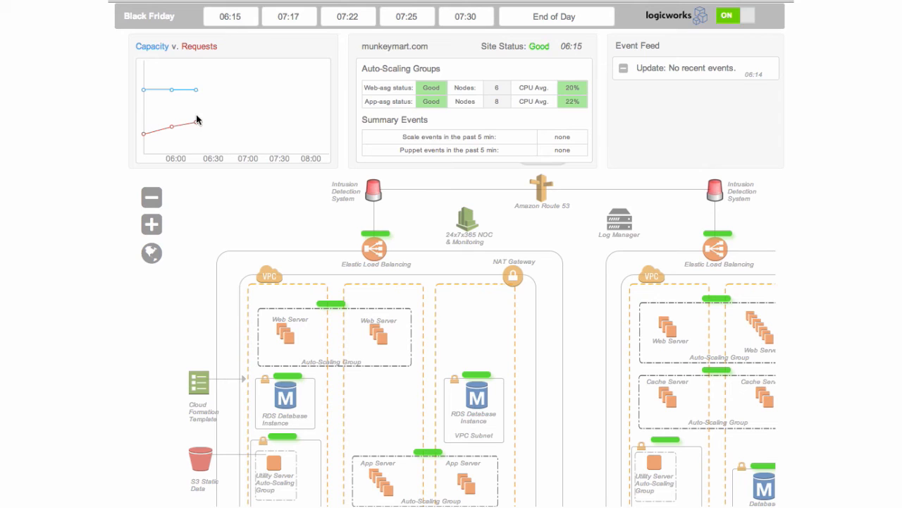
Step: Advance the Black Friday scenario to 07:22, raising web CPU to 67% and launching 2 instances
click(289, 17)
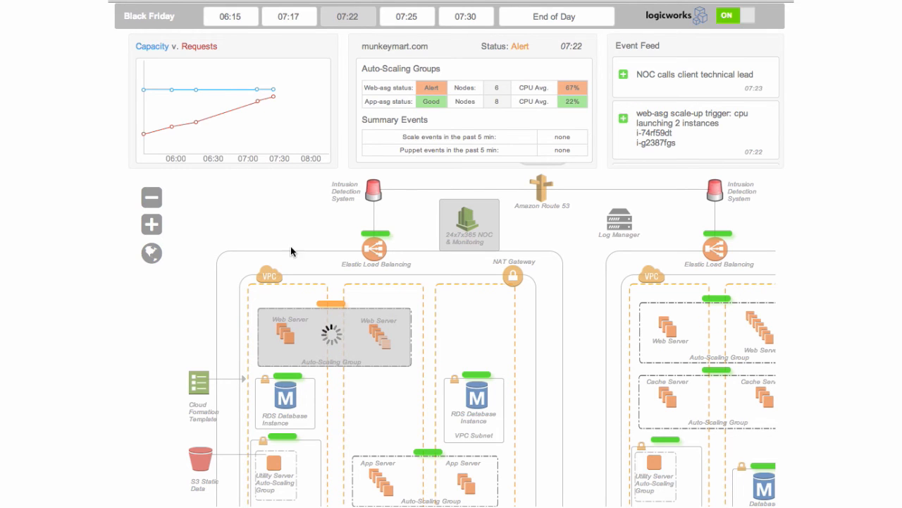
mouse_move(477, 208)
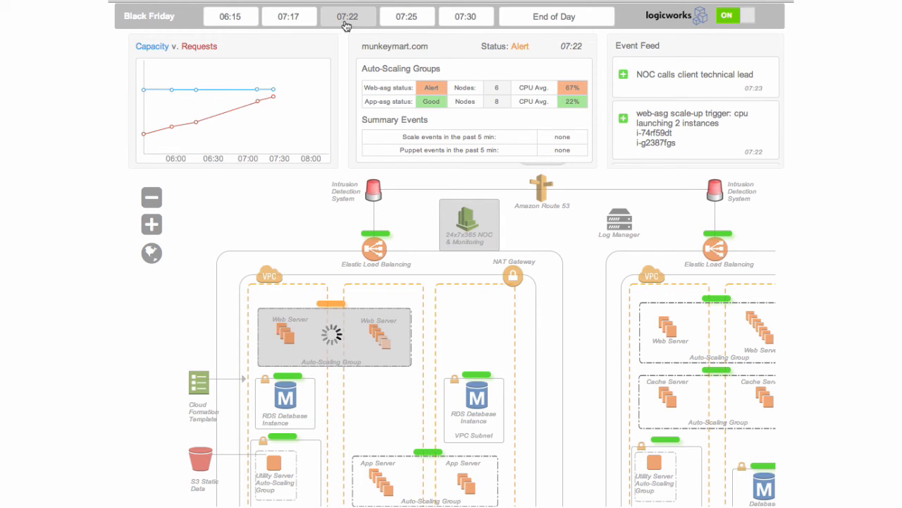
Step: Step the scenario through 07:25 to 07:30 until web CPU drops to 40% and new instances join the pool
click(406, 17)
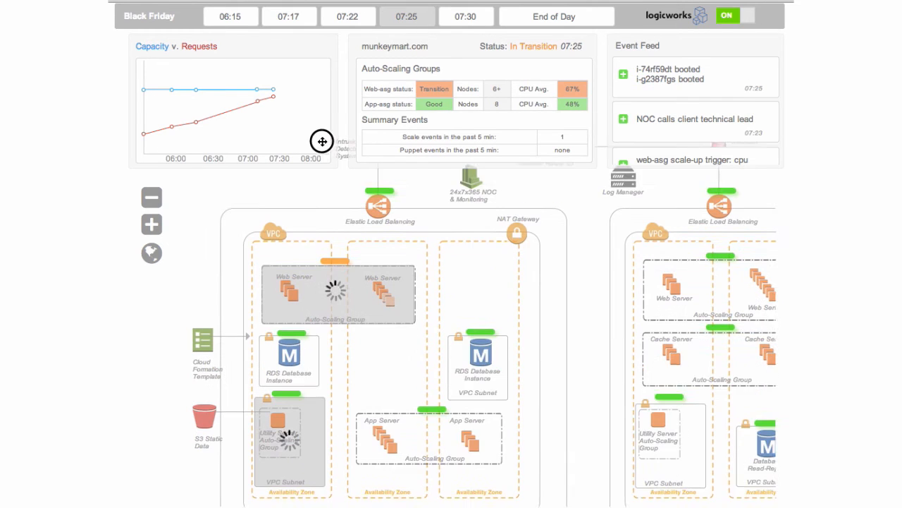
scroll(down, 3)
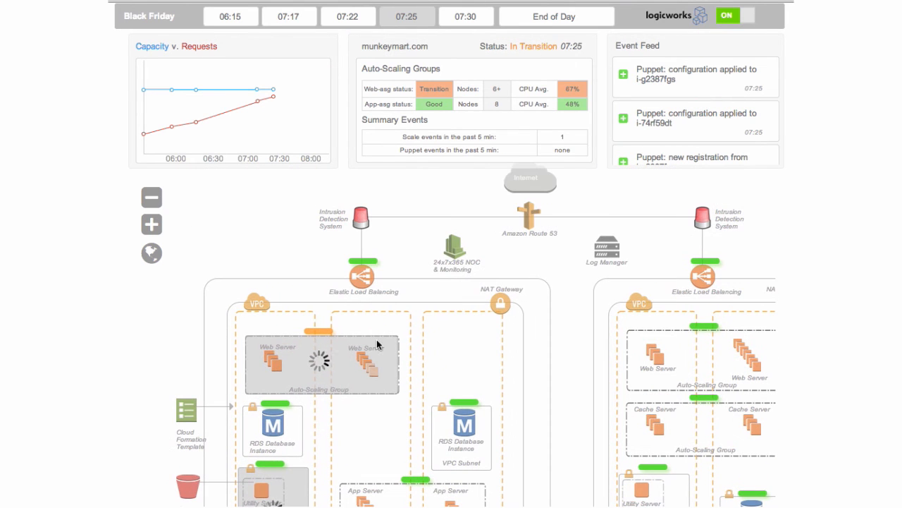
click(465, 17)
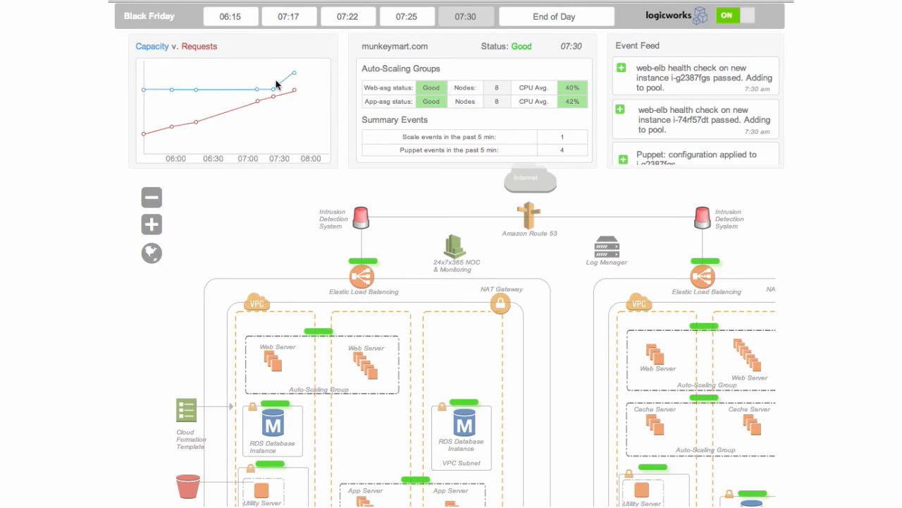
mouse_move(299, 76)
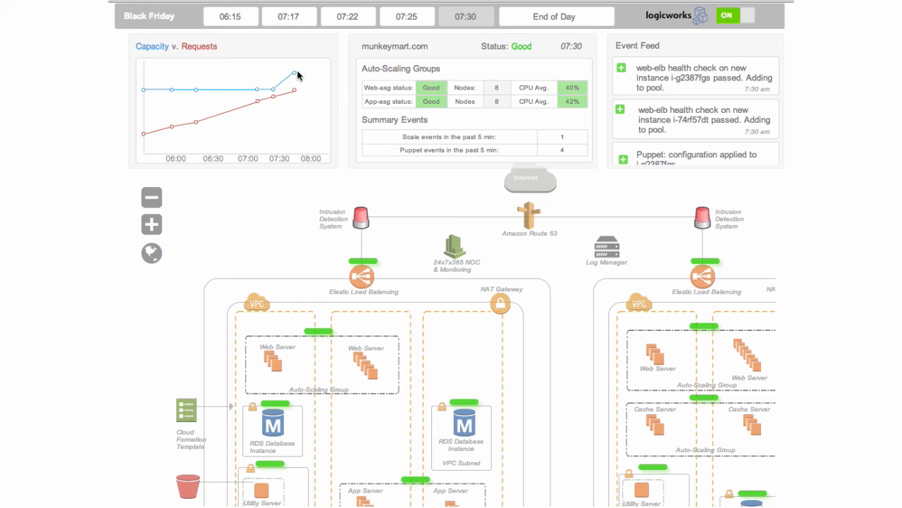
mouse_move(416, 256)
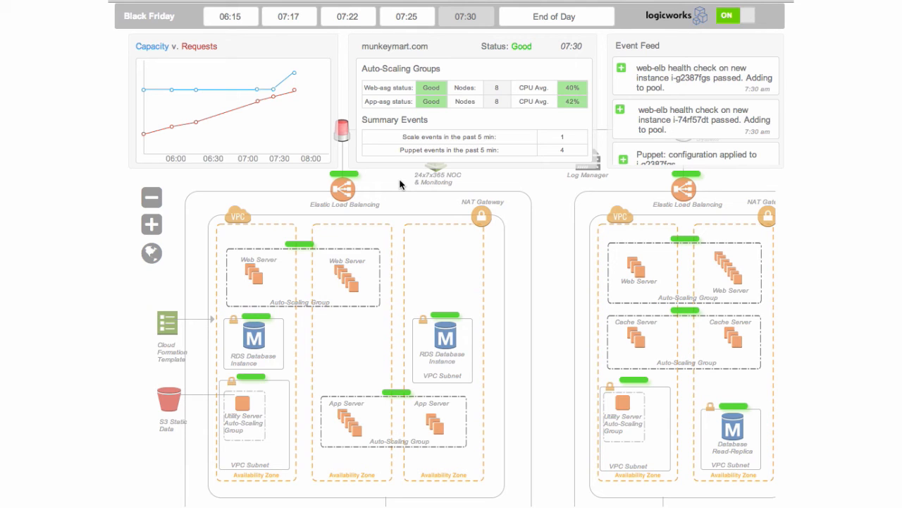
mouse_move(380, 342)
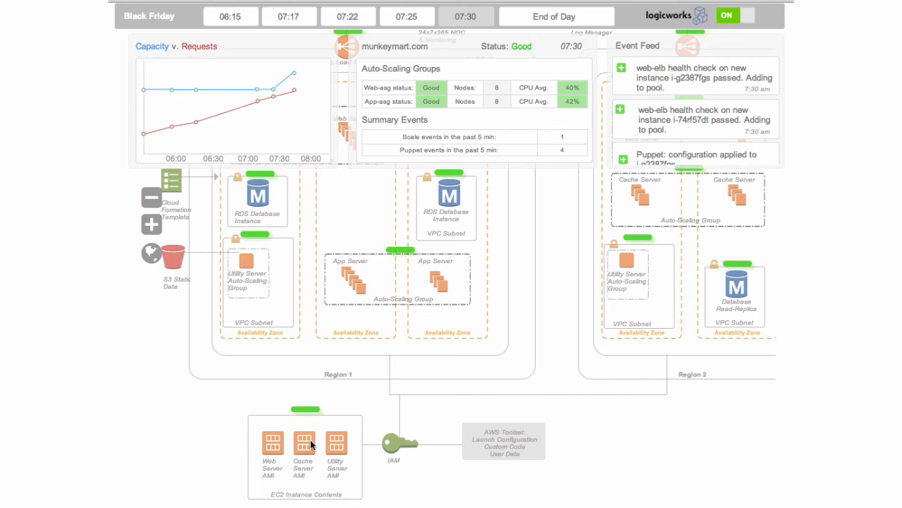
mouse_move(418, 434)
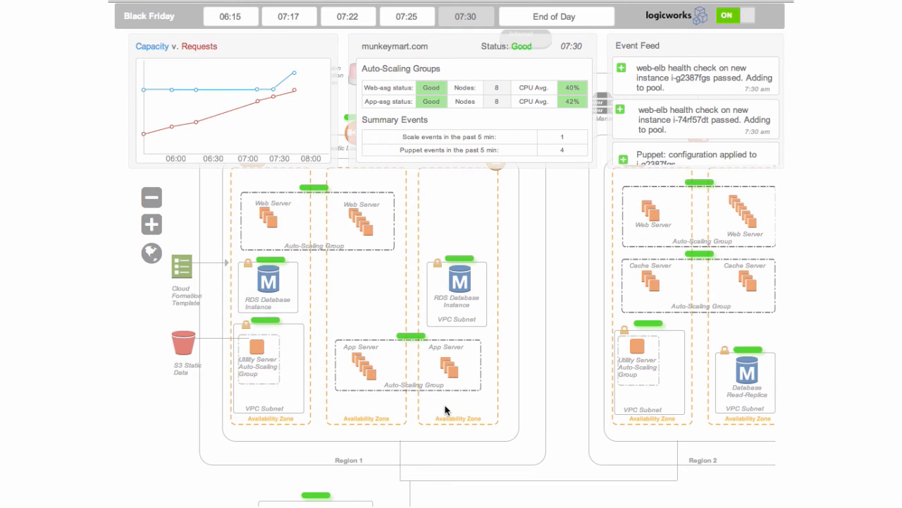
mouse_move(457, 330)
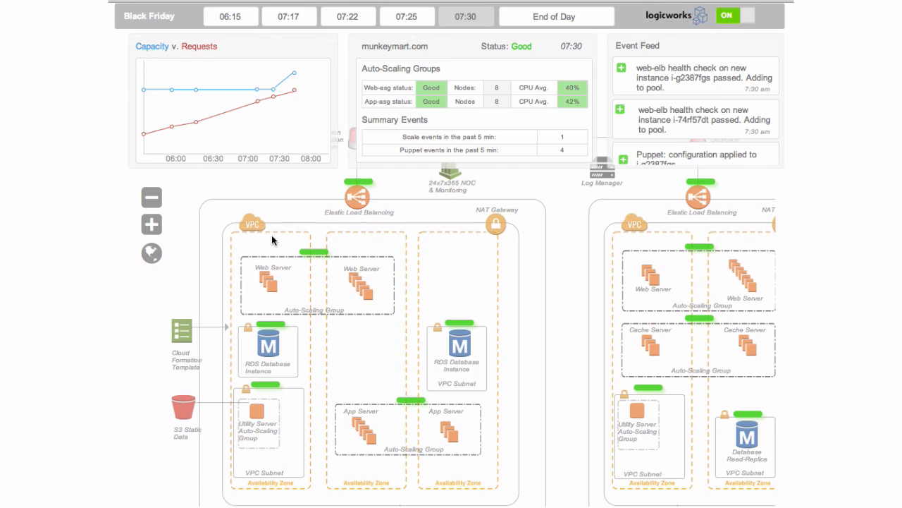
mouse_move(308, 253)
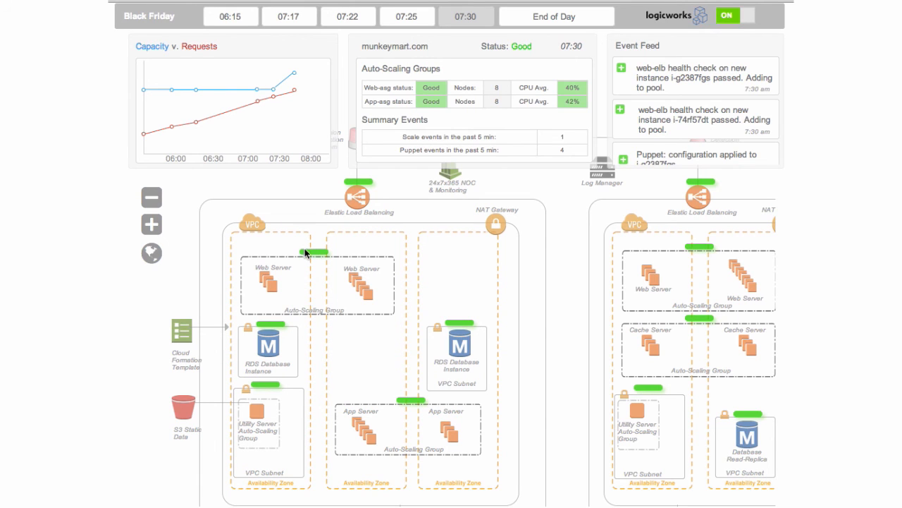
mouse_move(333, 247)
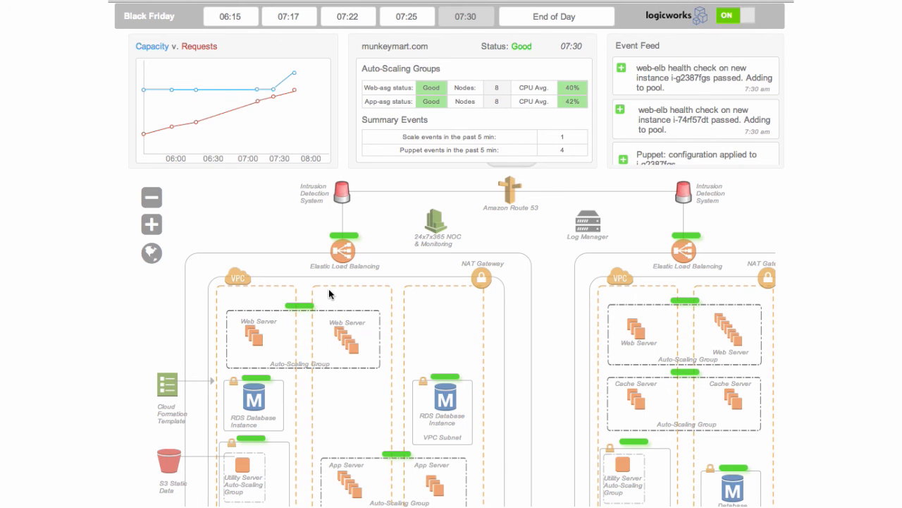
mouse_move(555, 23)
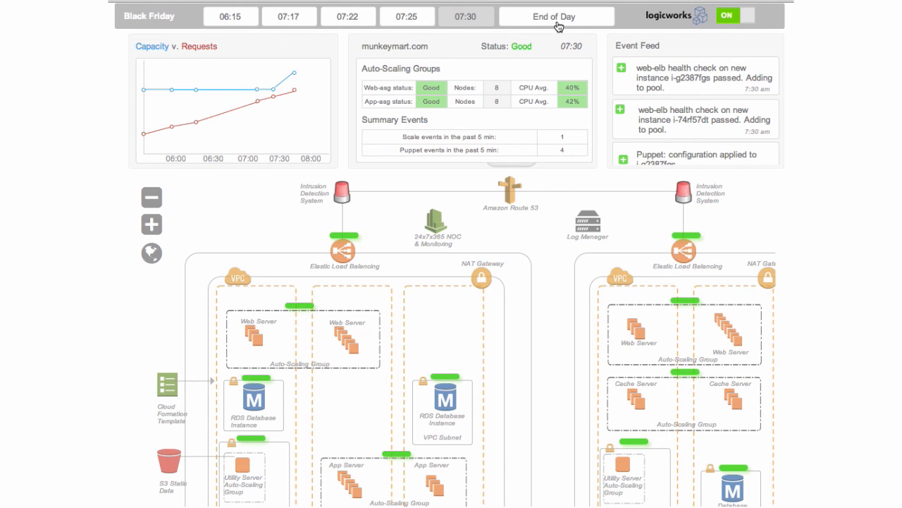
mouse_move(524, 26)
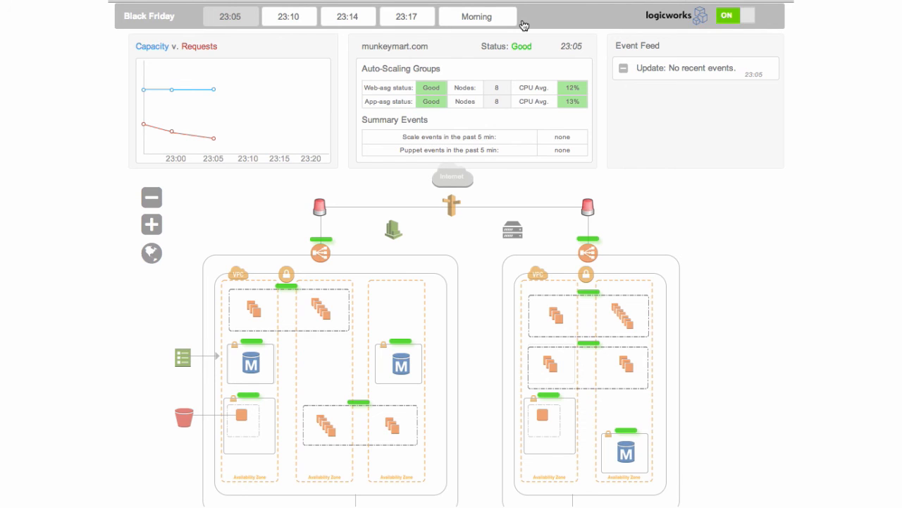
mouse_move(239, 96)
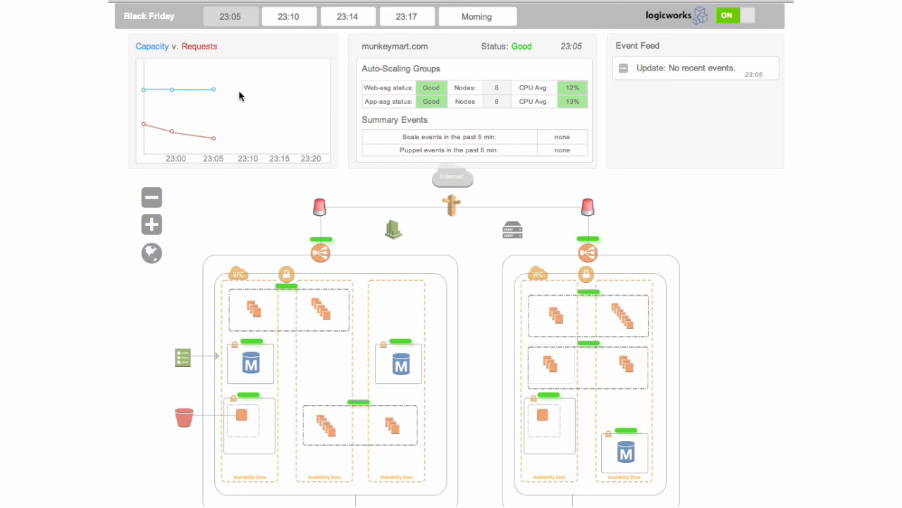
Step: Advance the end-of-day scenario to 23:10 with status Good and web CPU at 10%
click(289, 16)
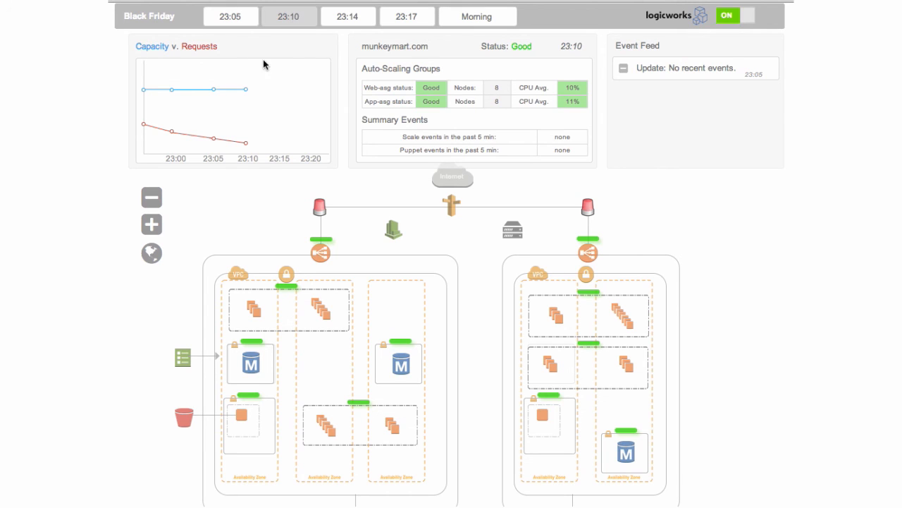
mouse_move(225, 103)
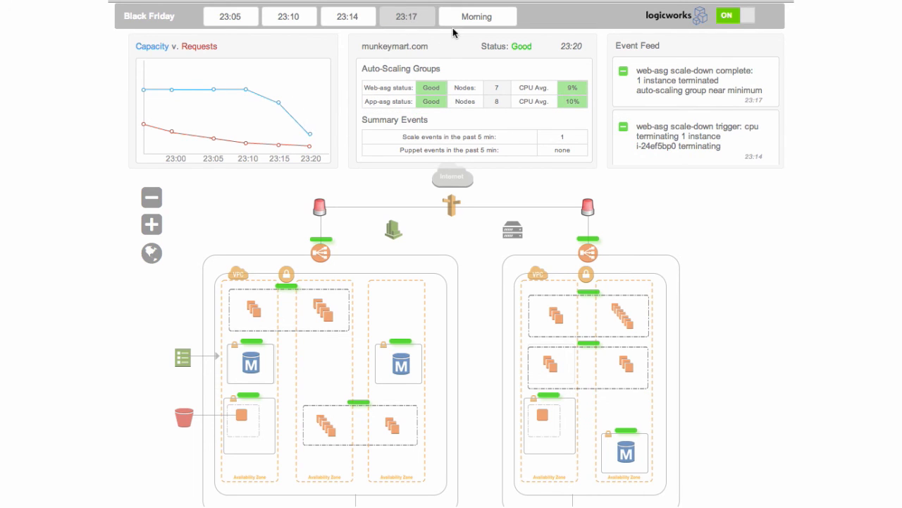
mouse_move(336, 93)
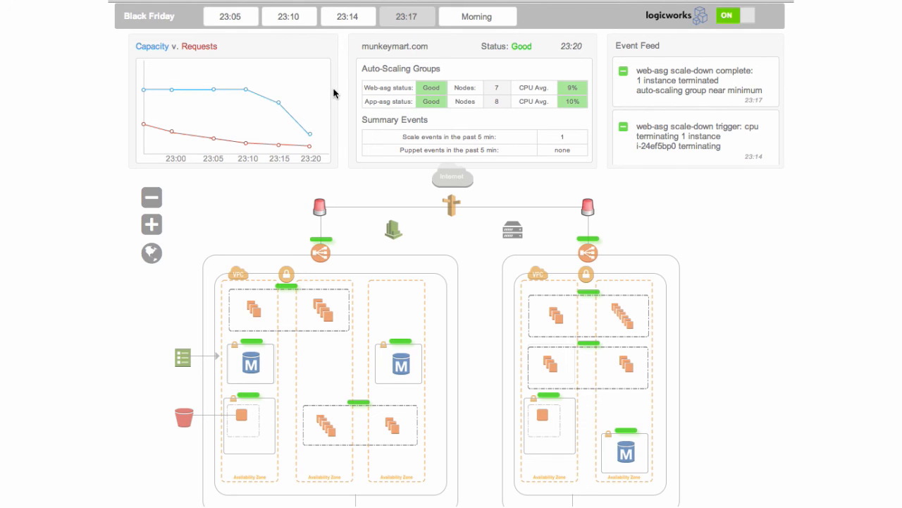